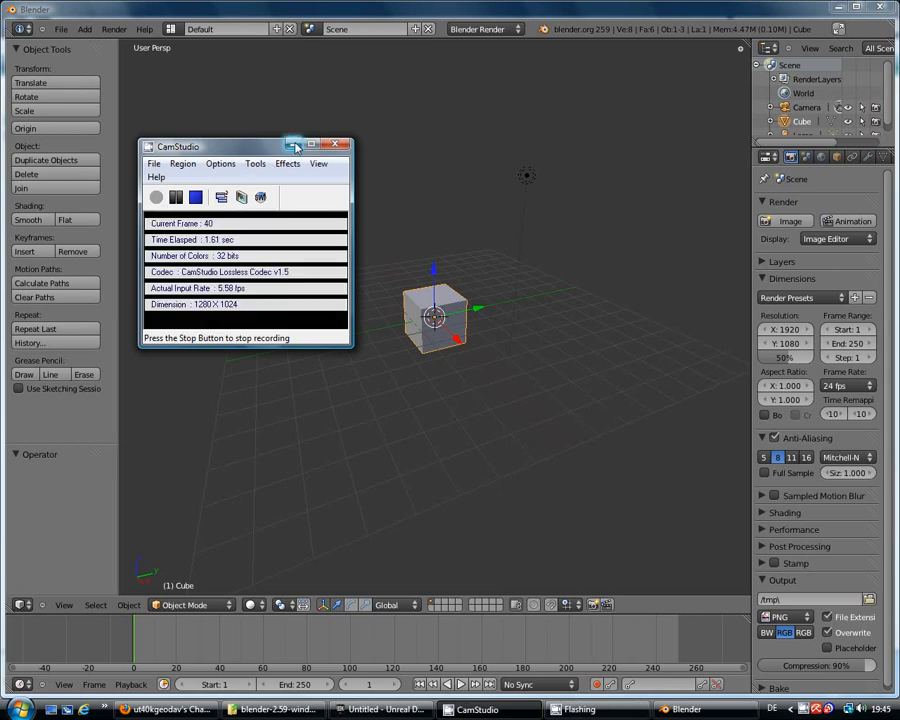
Delete the default cube and the lamp, leaving the camera
left_click(294, 145)
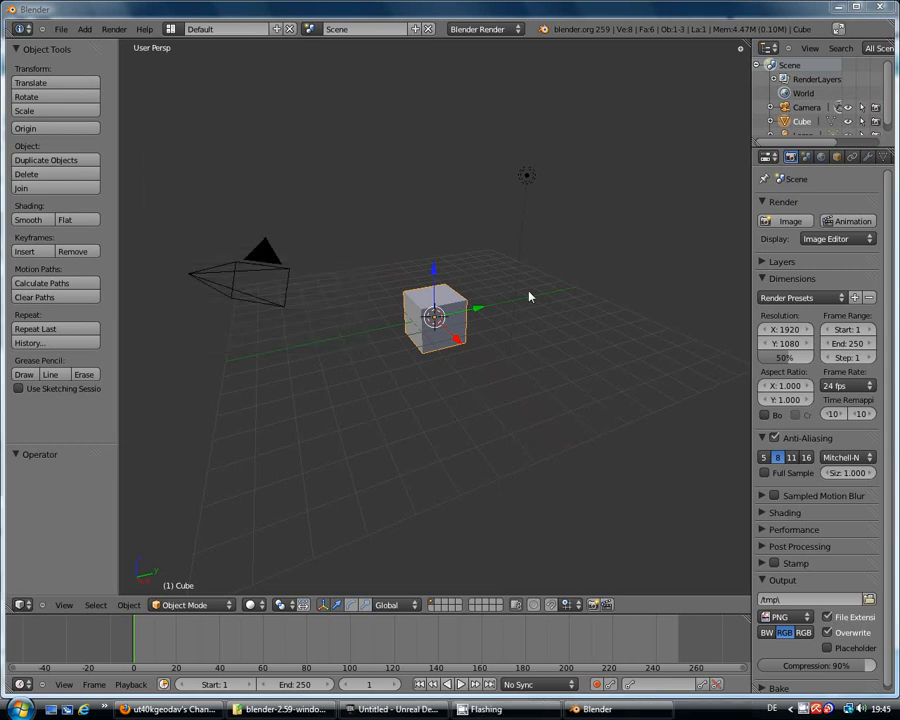
mouse_move(535, 196)
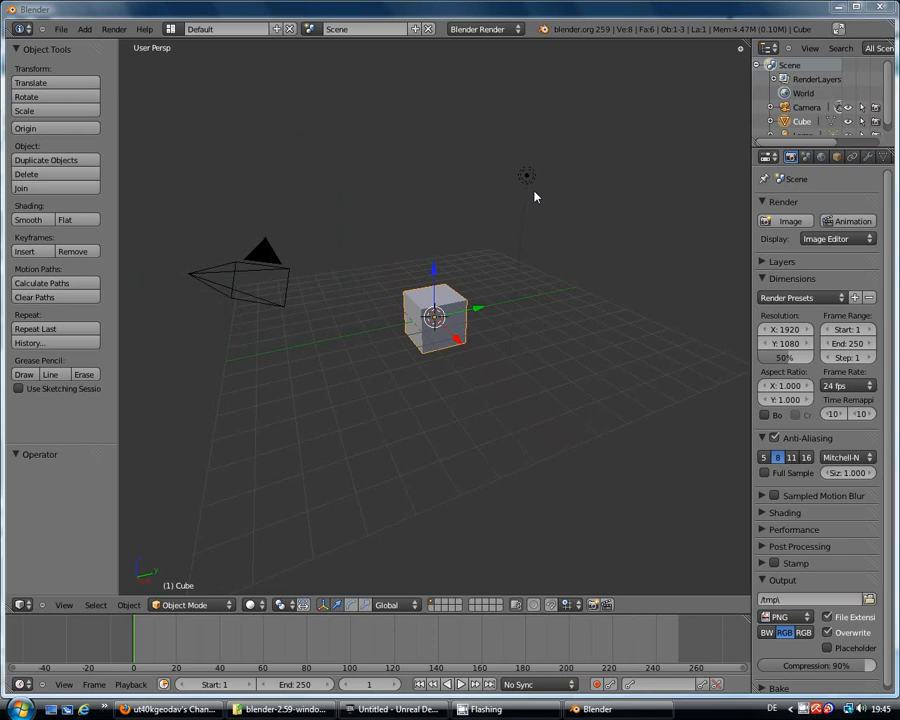
mouse_move(567, 188)
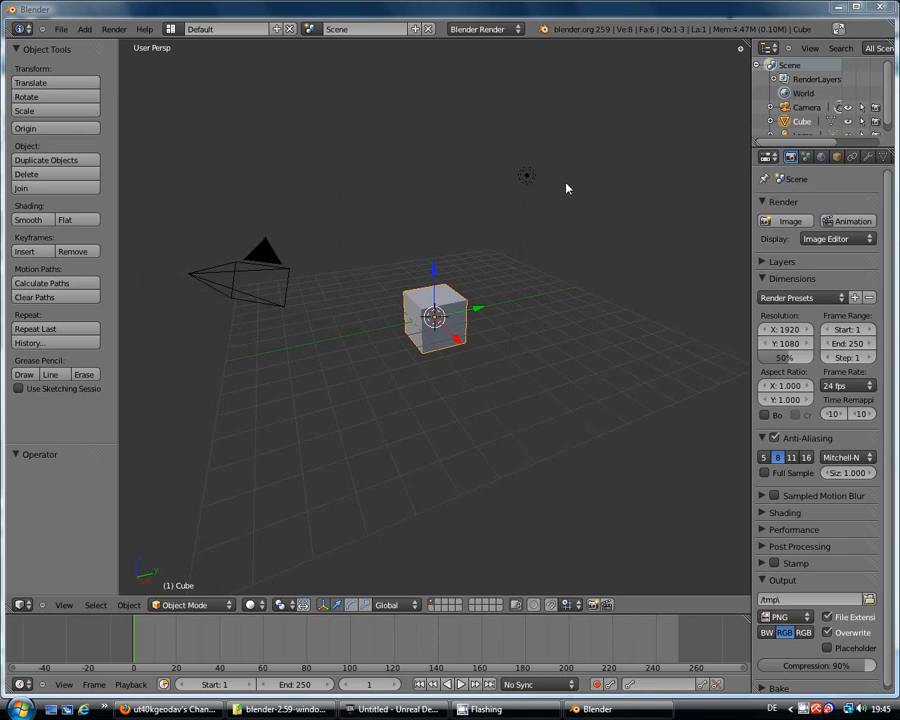
mouse_move(538, 250)
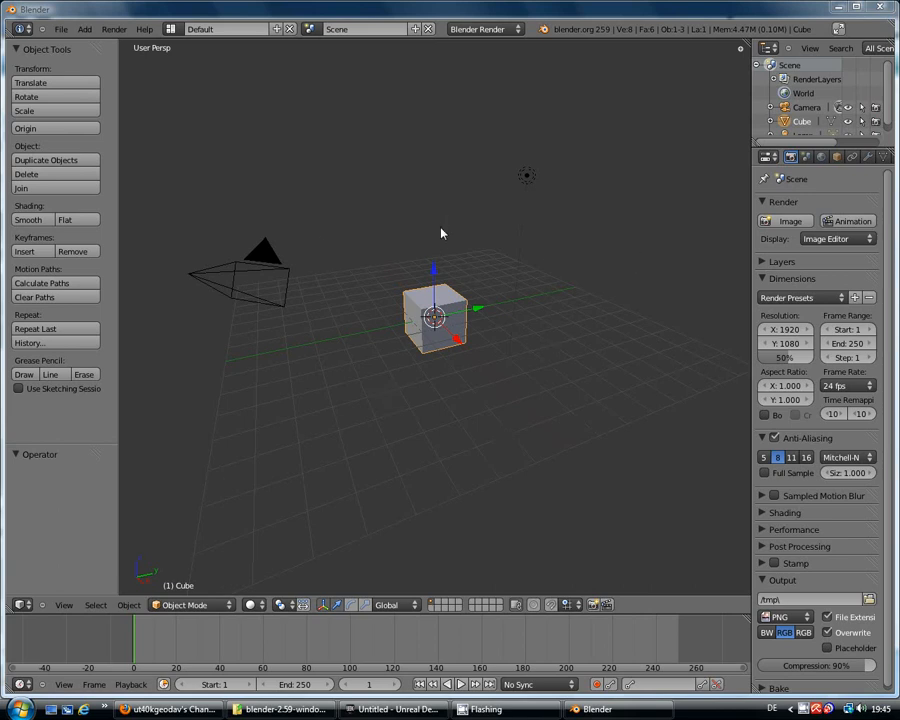
mouse_move(563, 357)
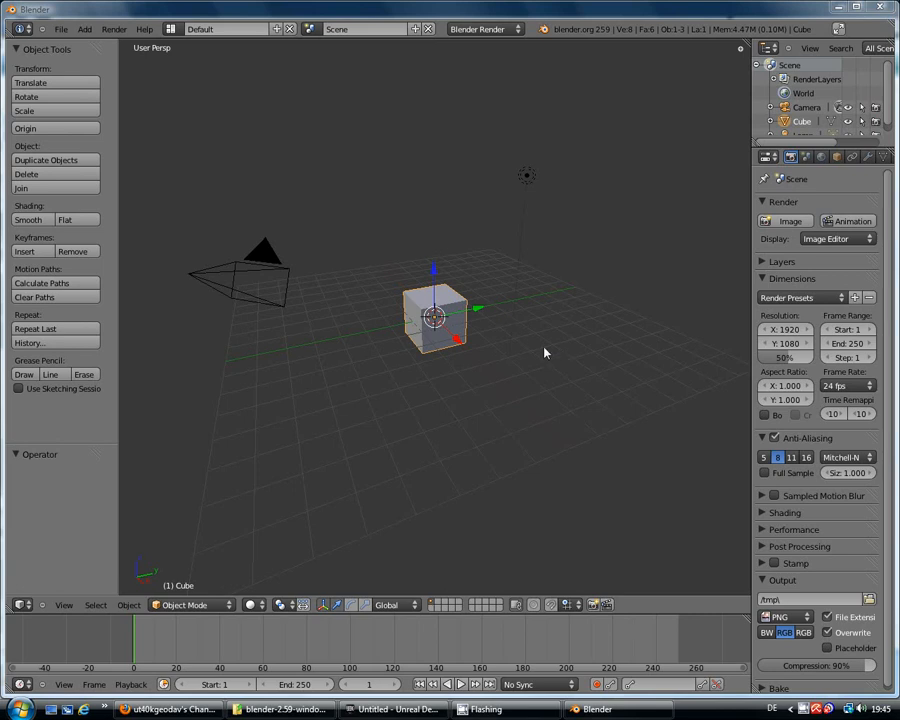
mouse_move(533, 343)
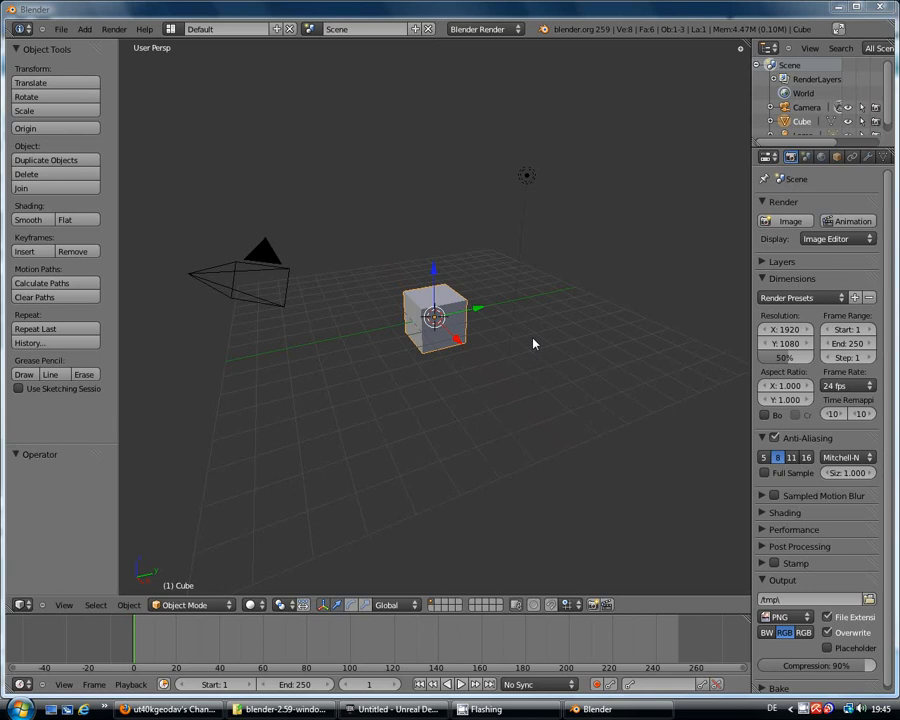
mouse_move(542, 328)
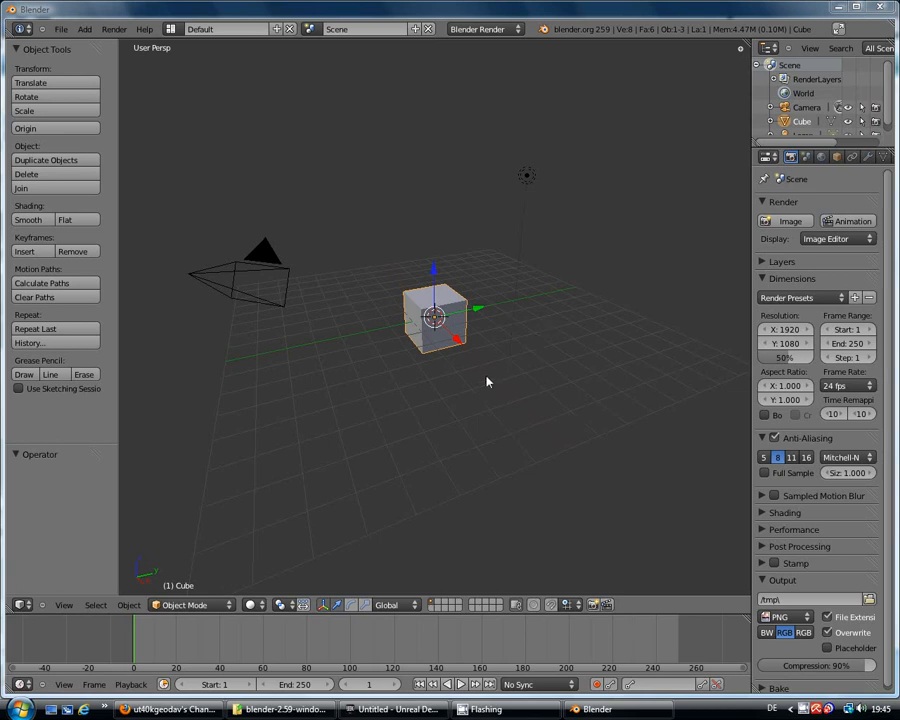
mouse_move(472, 421)
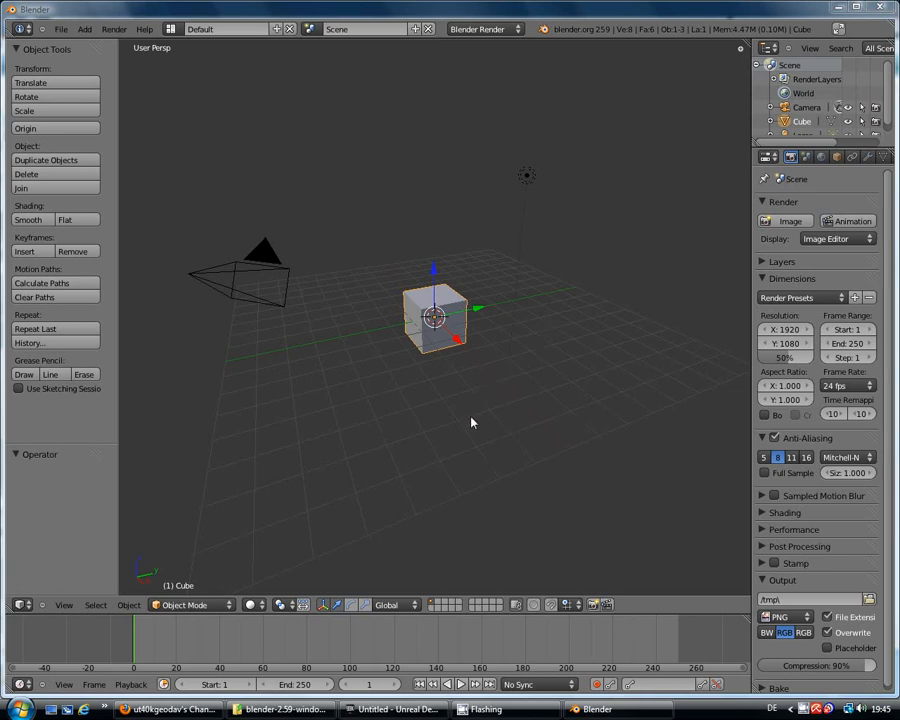
mouse_move(500, 427)
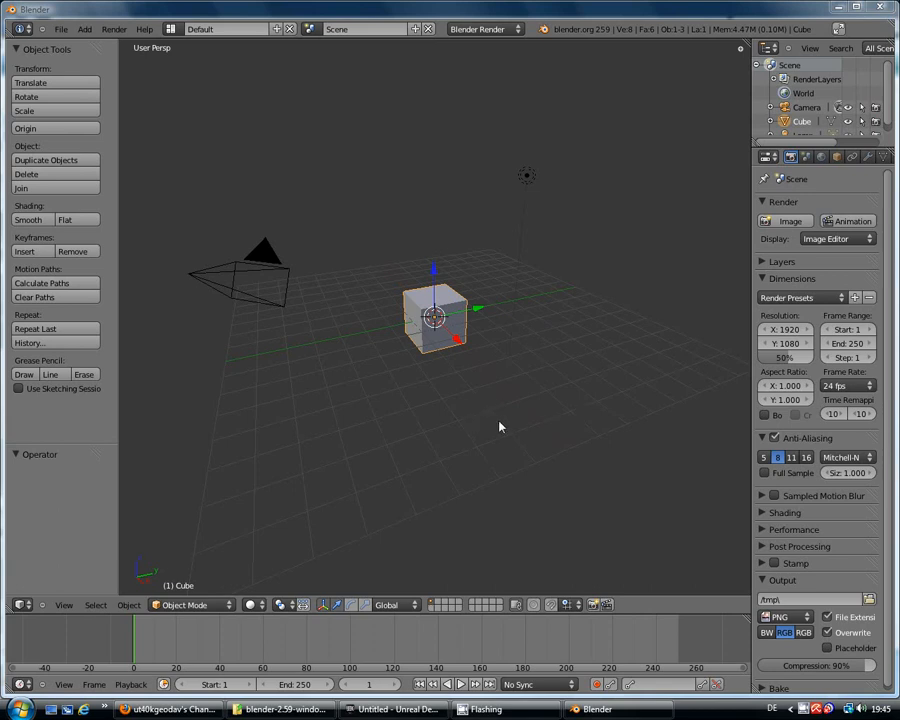
mouse_move(500, 335)
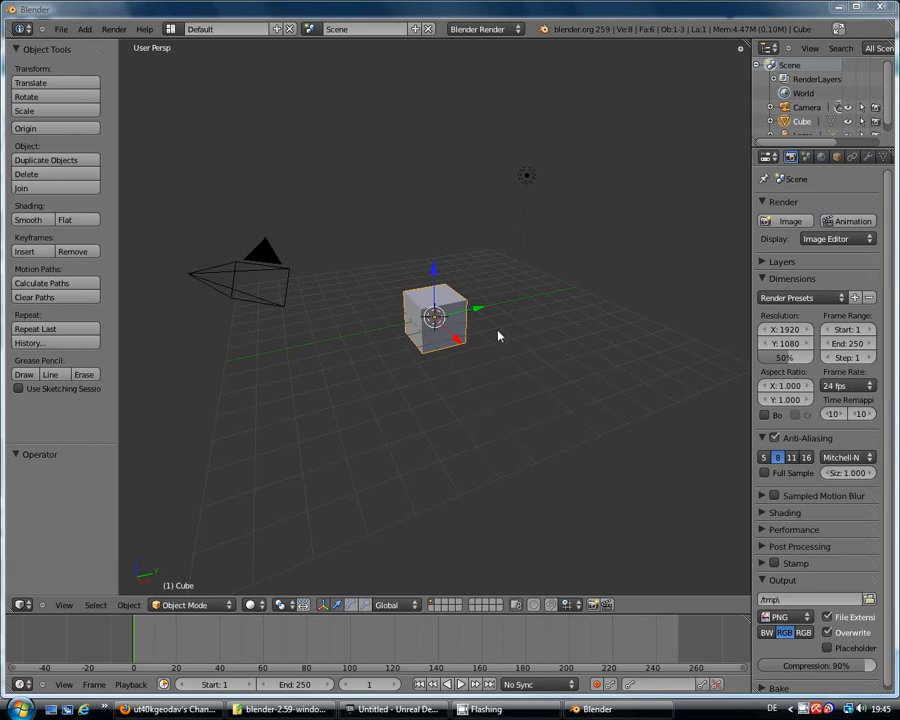
mouse_move(591, 298)
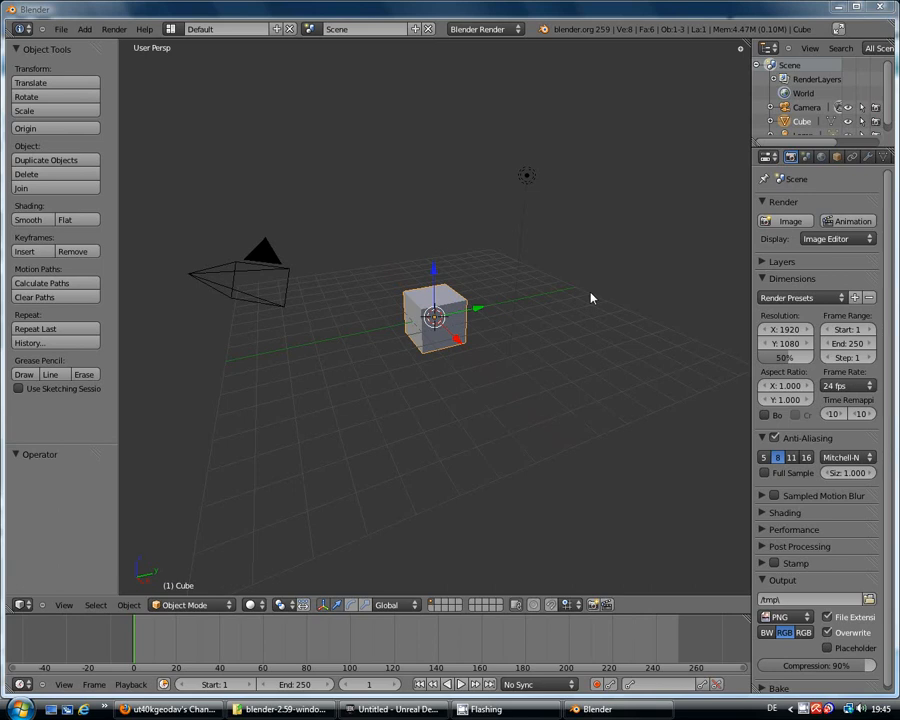
mouse_move(588, 278)
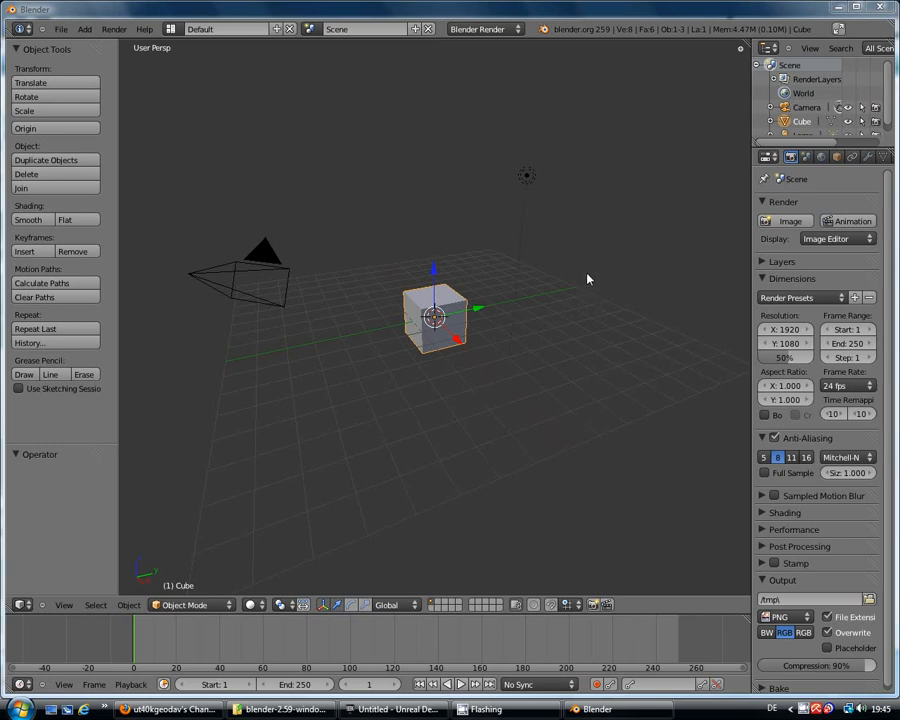
mouse_move(583, 277)
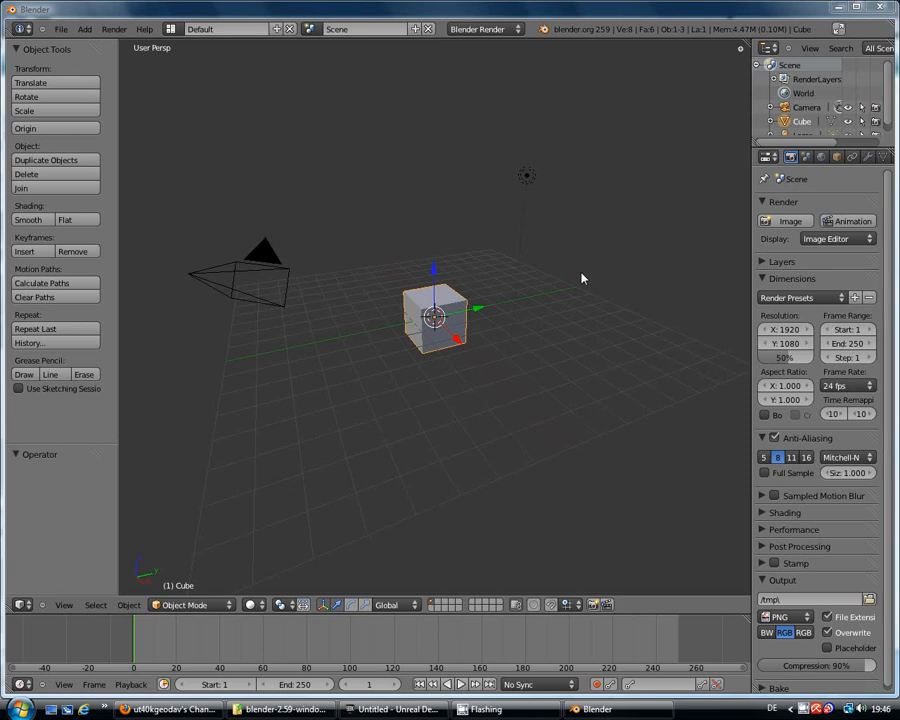
mouse_move(605, 257)
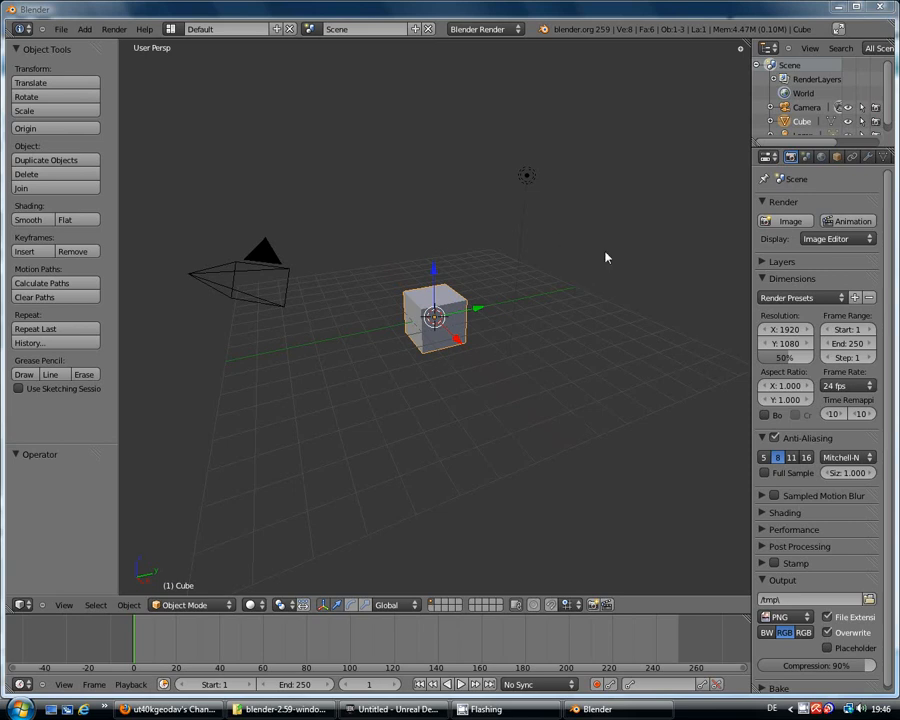
mouse_move(645, 267)
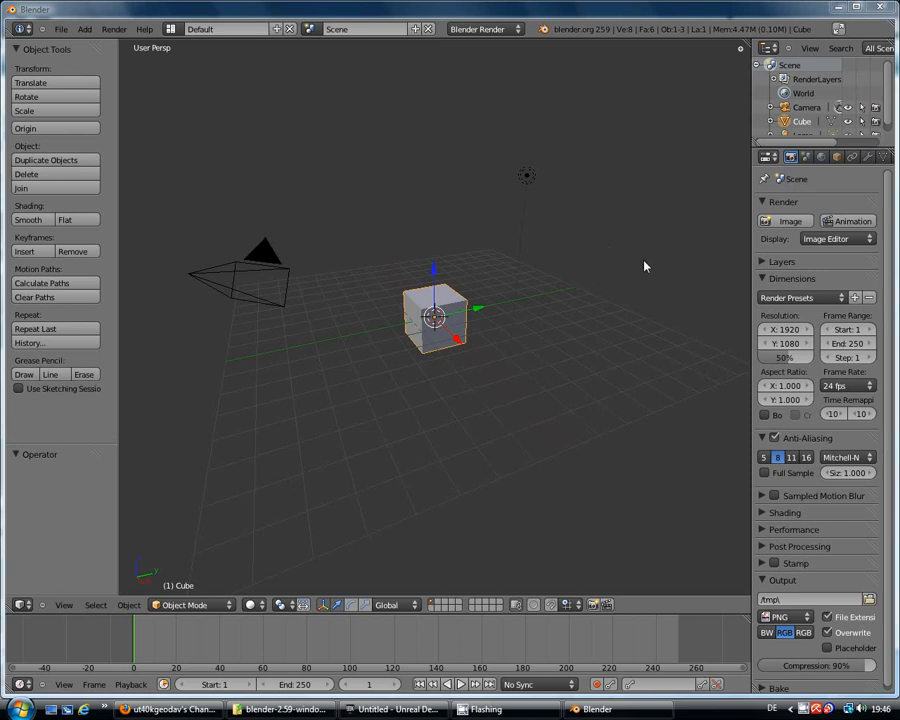
mouse_move(465, 310)
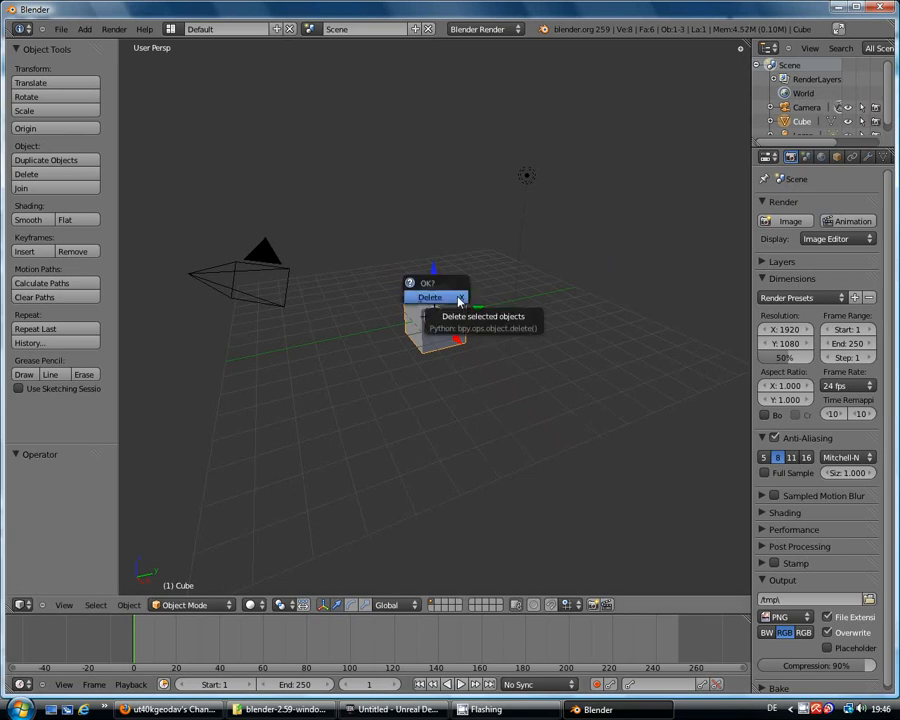
left_click(429, 297)
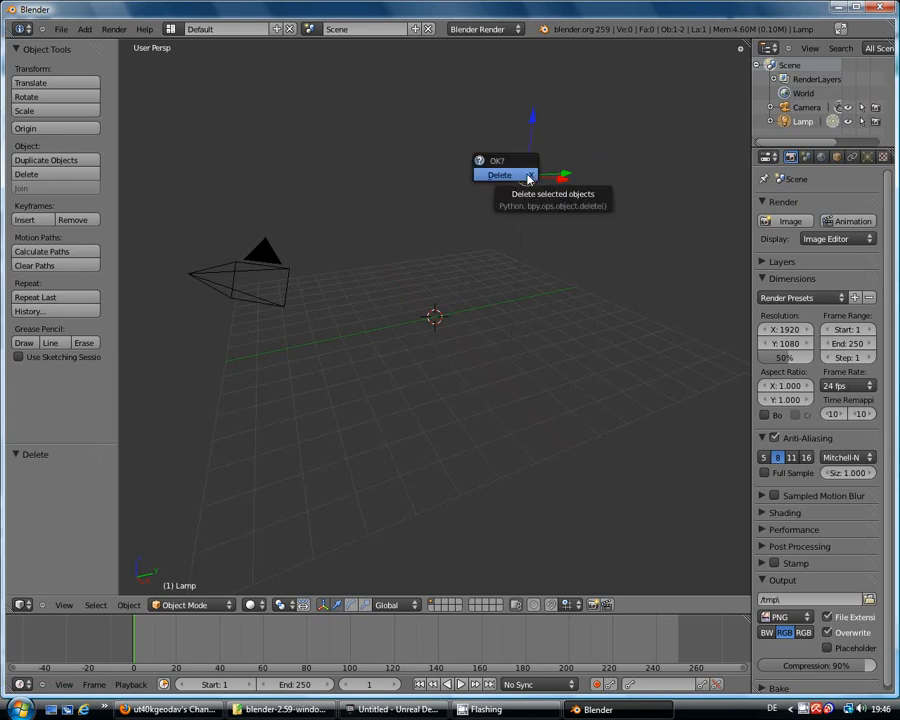
left_click(498, 174)
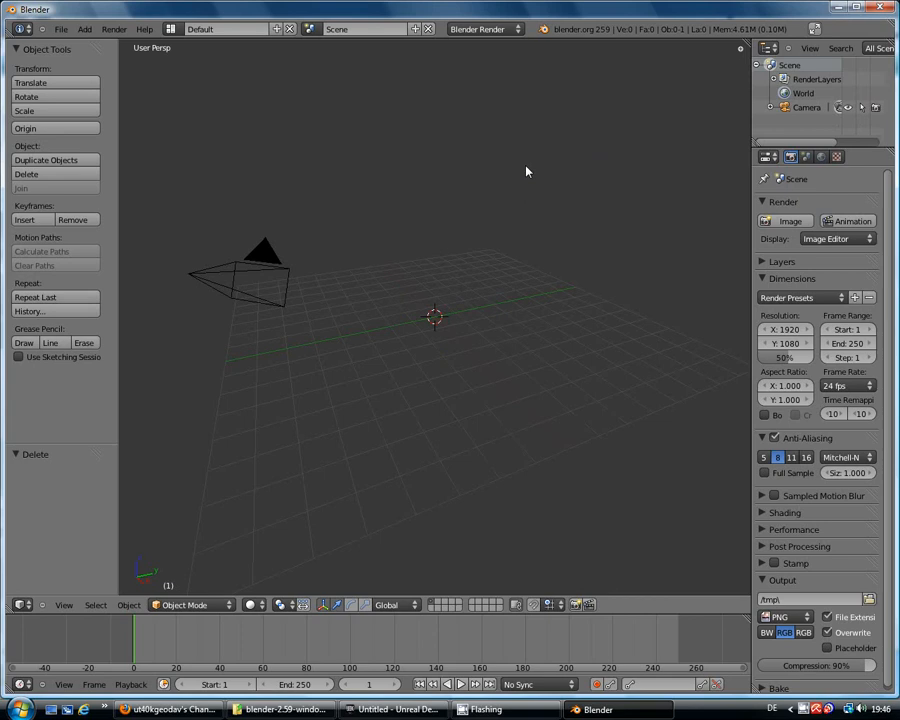
mouse_move(378, 128)
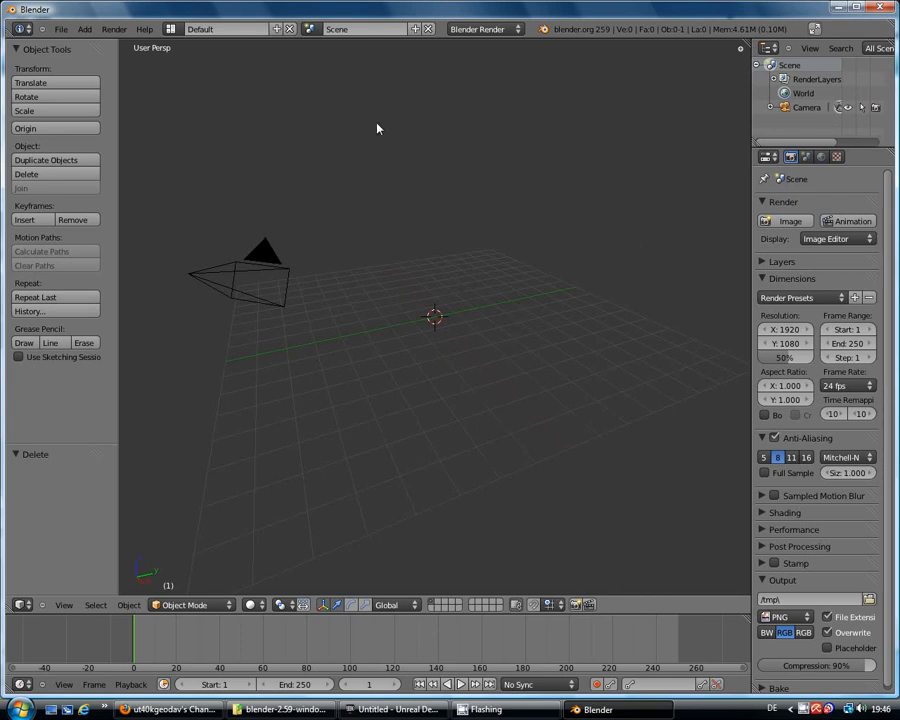
mouse_move(625, 227)
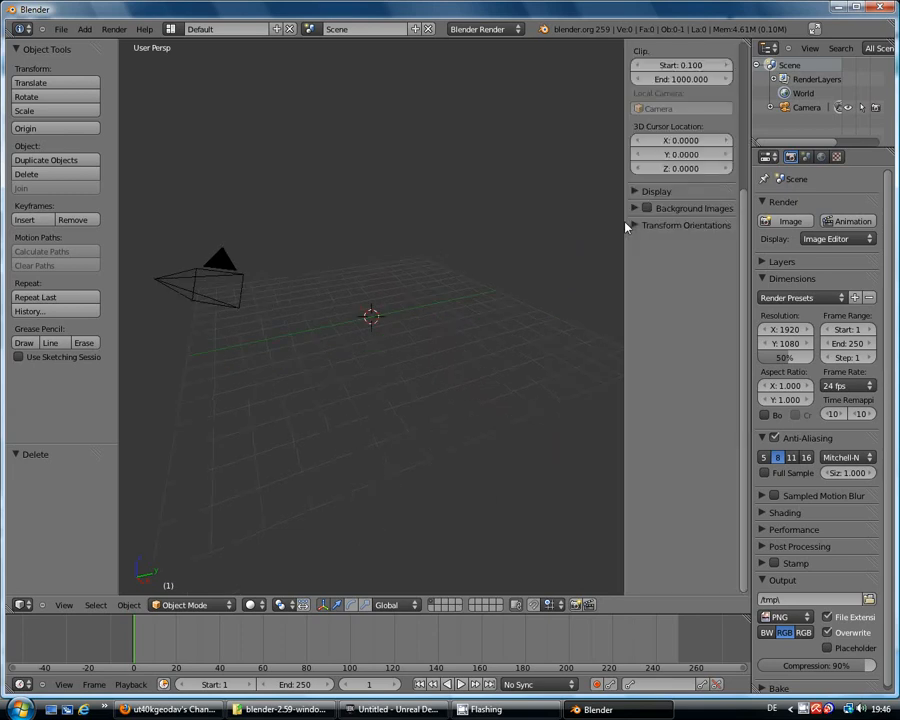
mouse_move(607, 214)
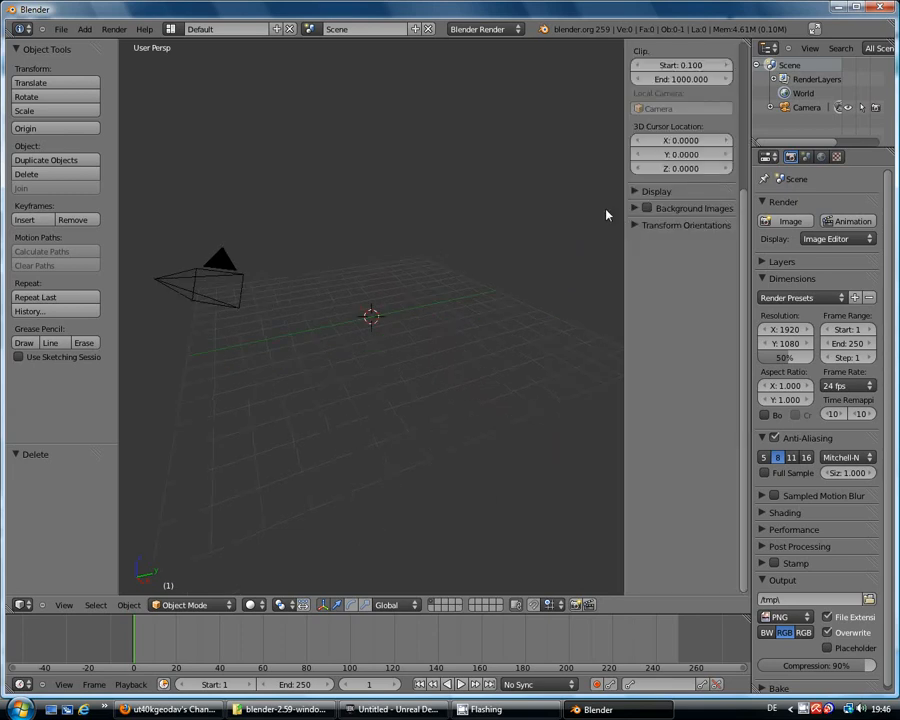
mouse_move(607, 205)
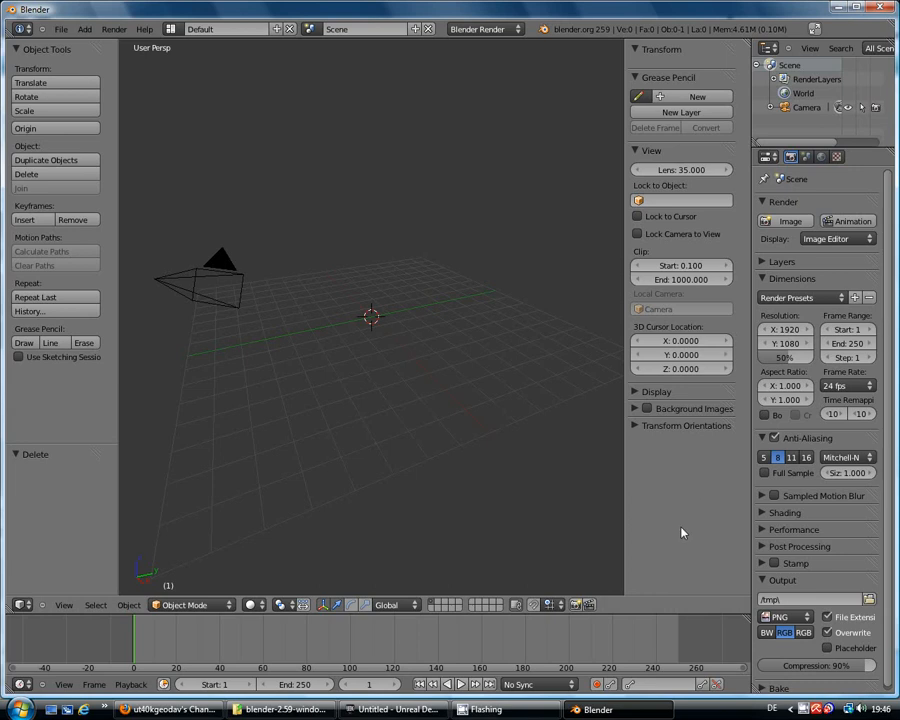
mouse_move(672, 507)
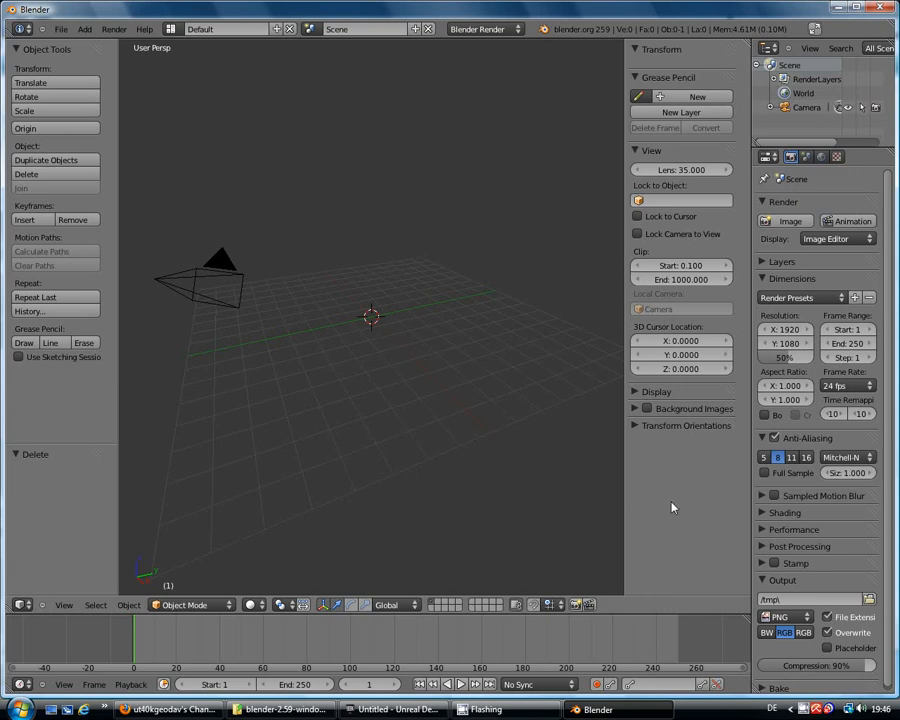
mouse_move(360, 152)
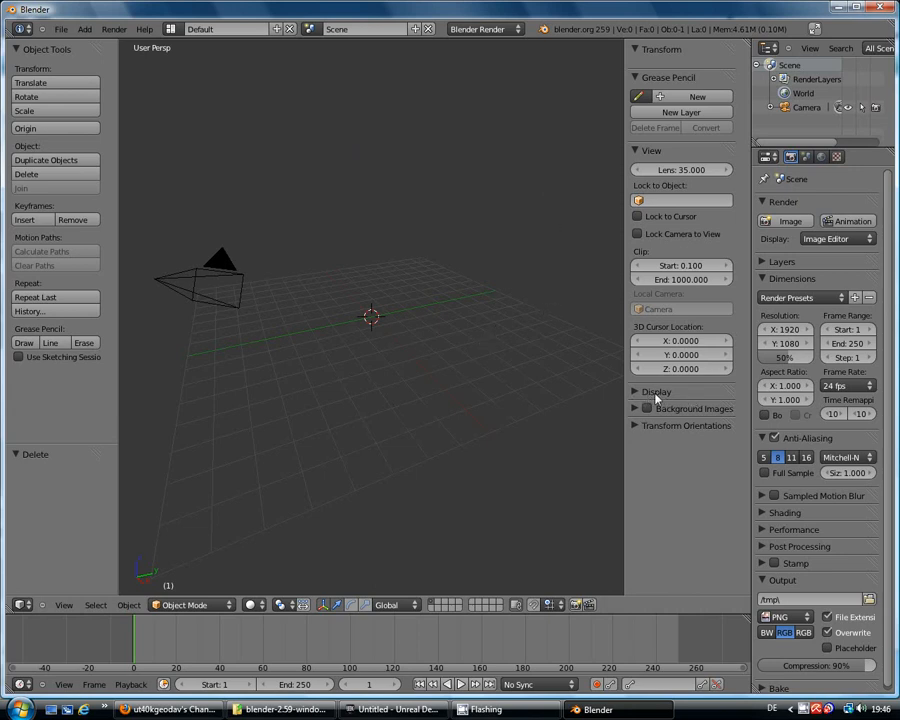
Expand the viewport Display settings to show the Grid Floor options
left_click(657, 391)
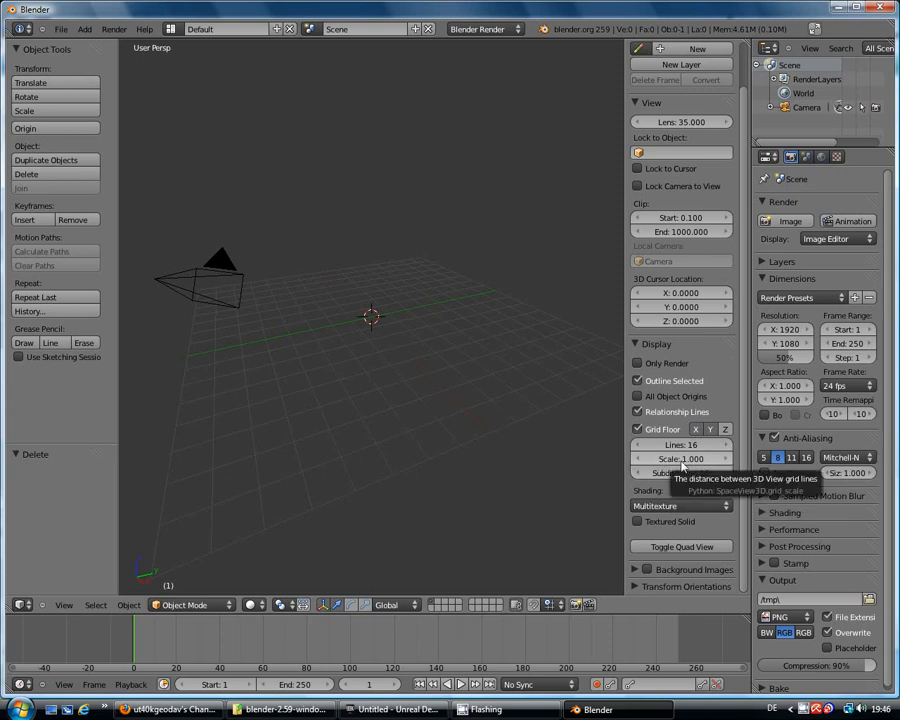
mouse_move(685, 466)
type("32")
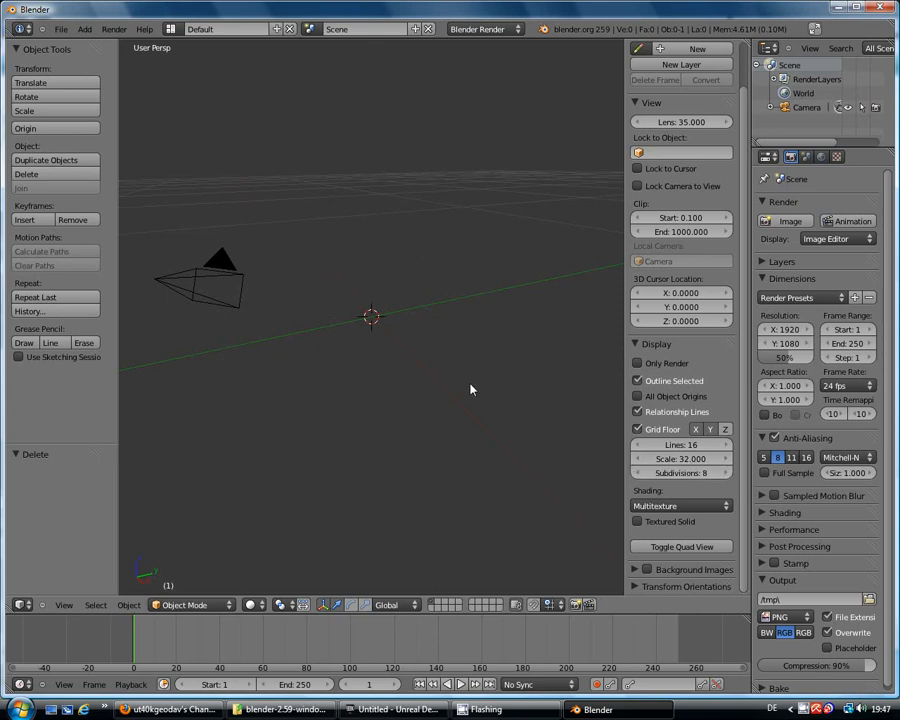
mouse_move(685, 485)
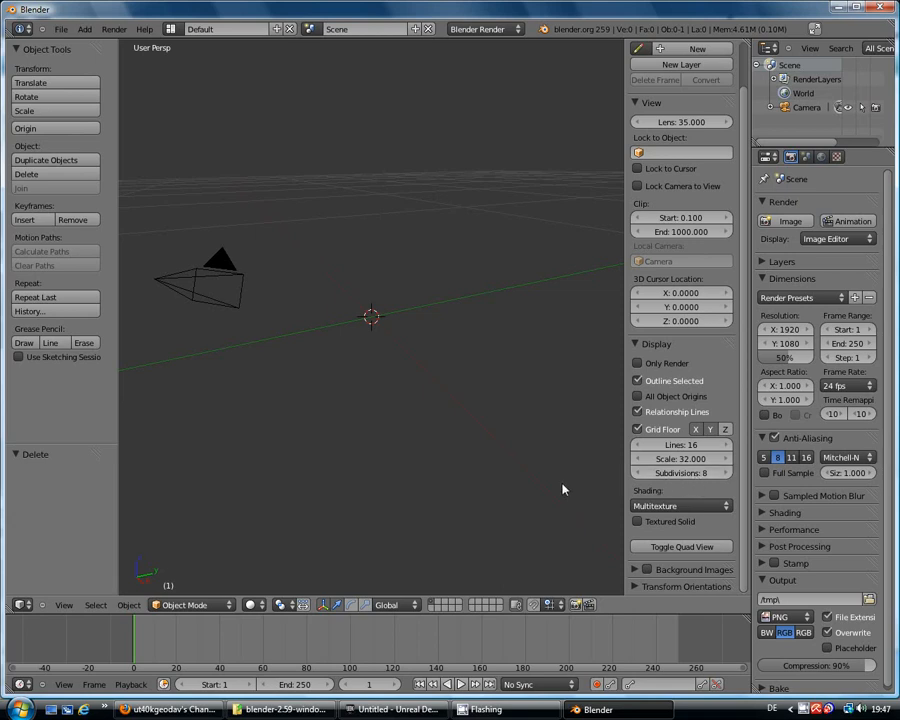
mouse_move(533, 610)
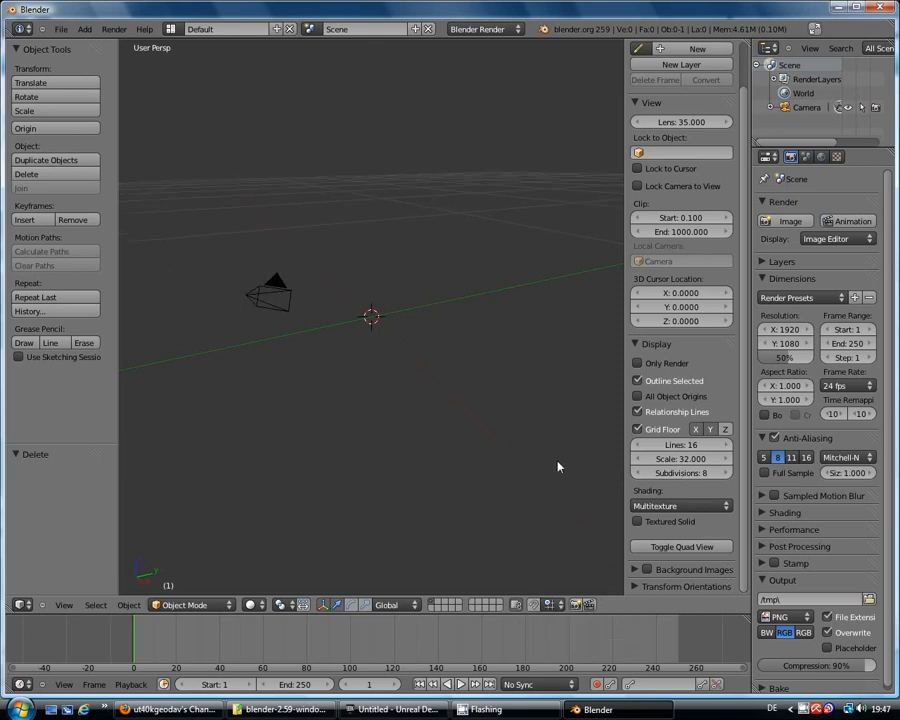
mouse_move(465, 431)
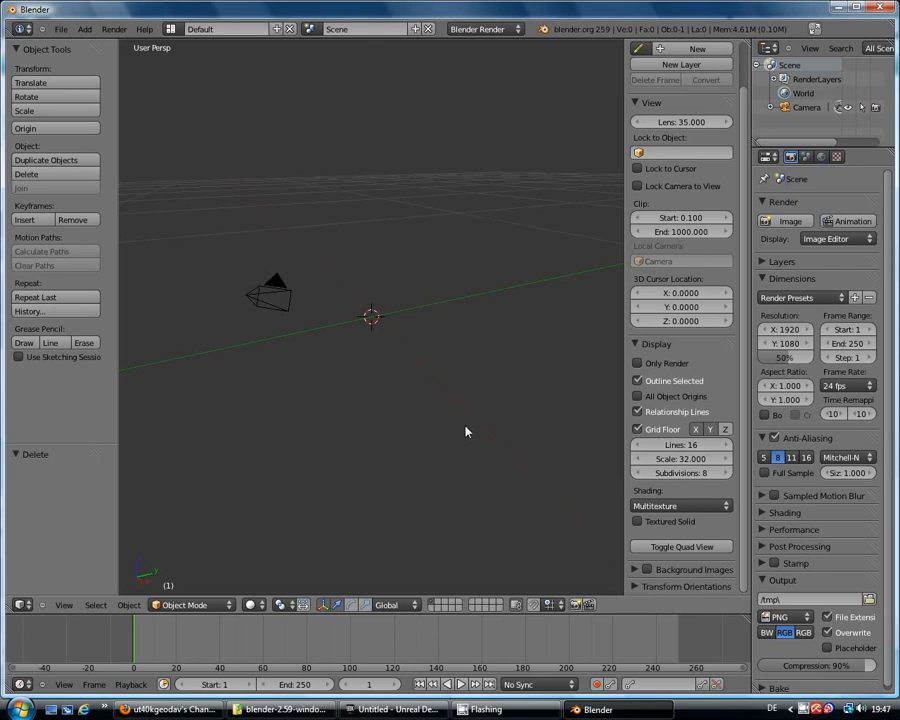
mouse_move(593, 461)
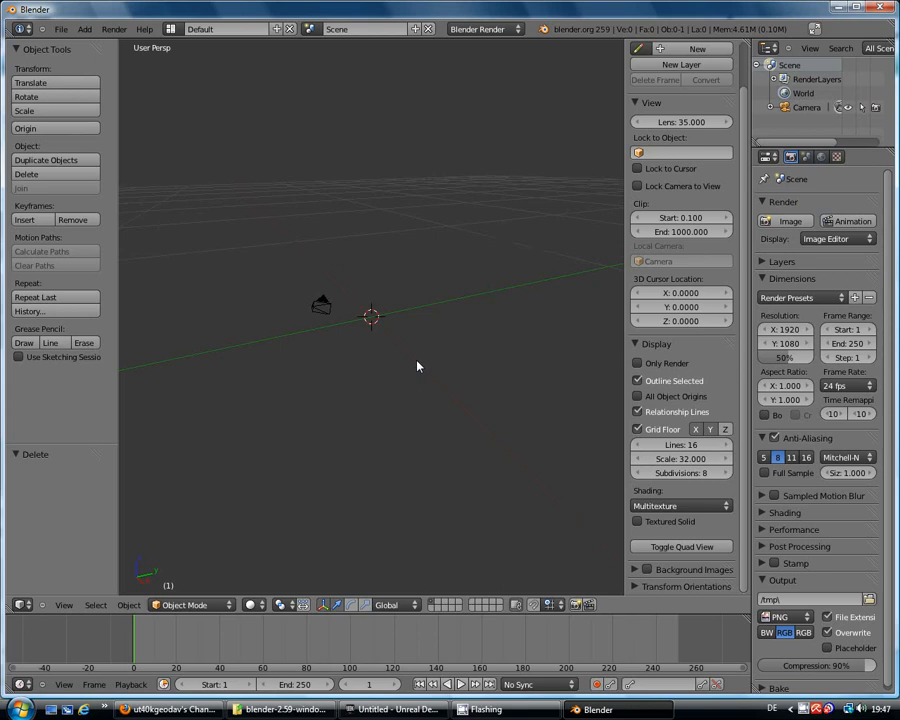
mouse_move(430, 376)
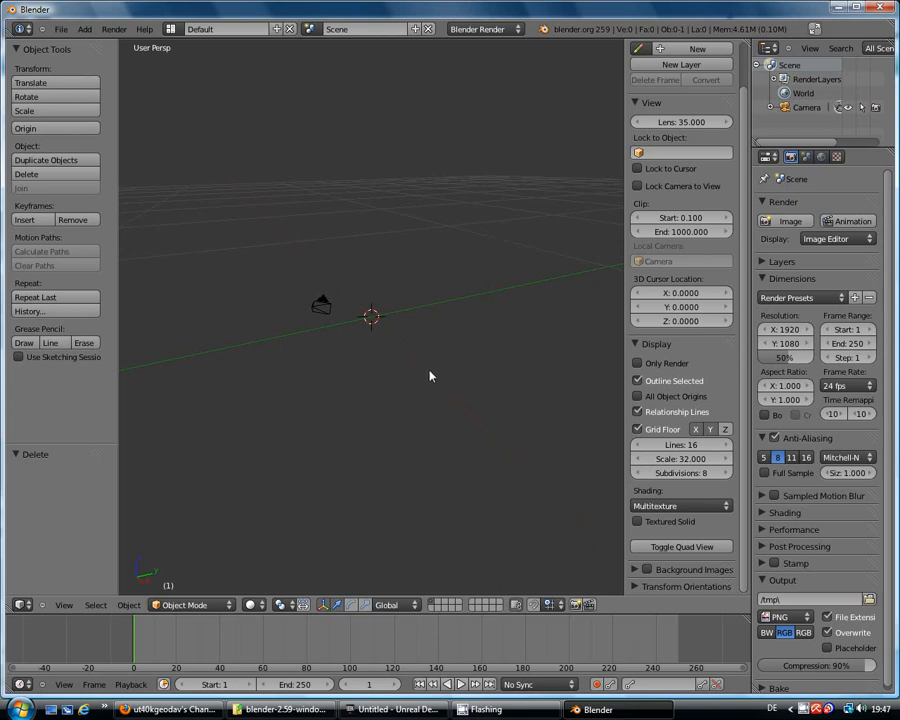
mouse_move(322, 318)
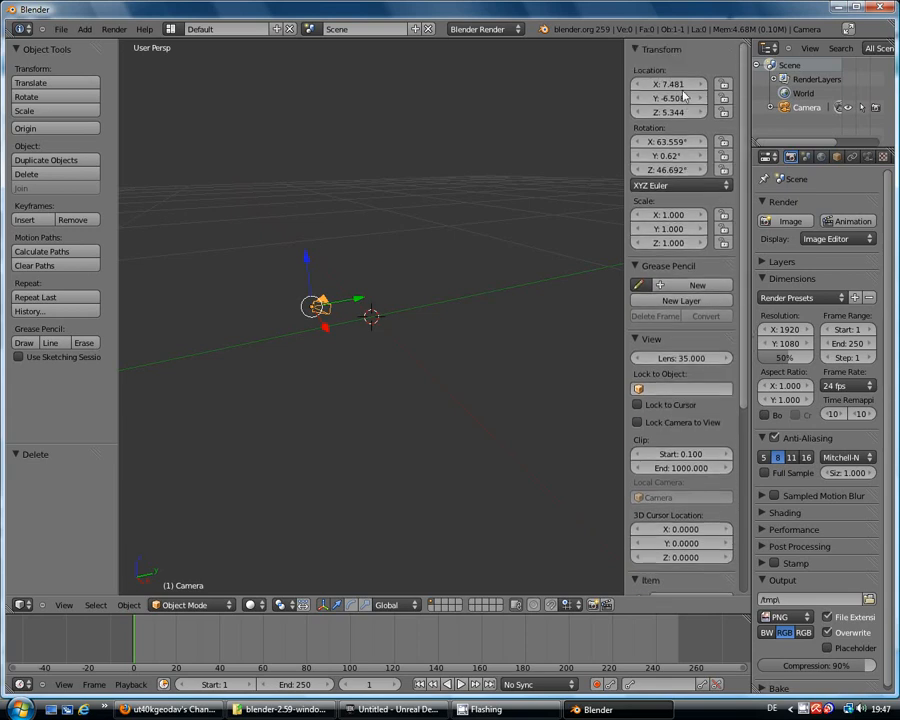
Enter camera Location X 256, Y -256, Z 256 in the Transform panel
left_click(668, 84)
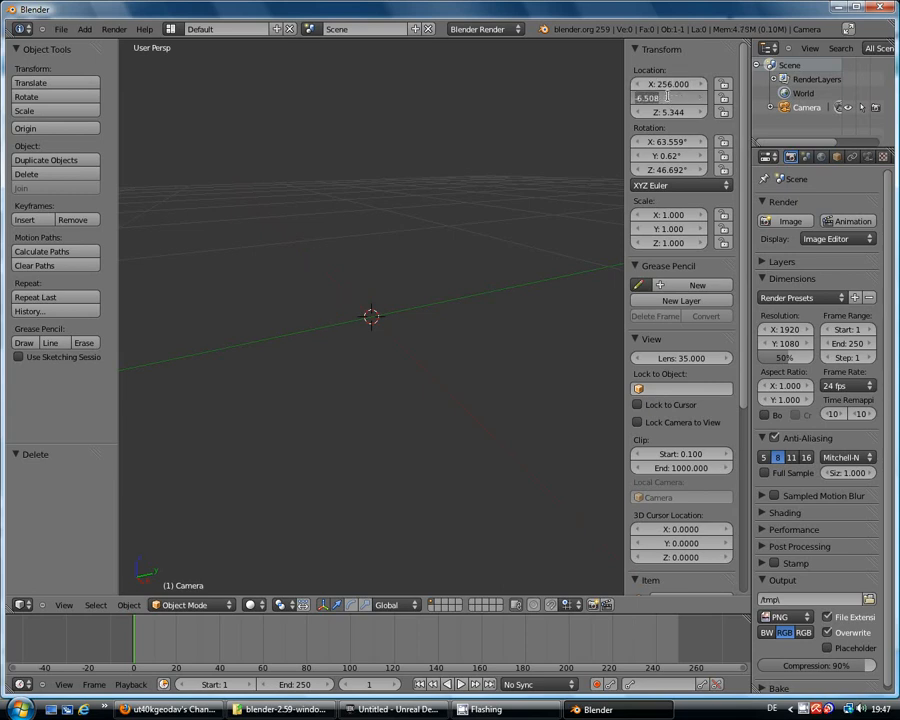
left_click(668, 97)
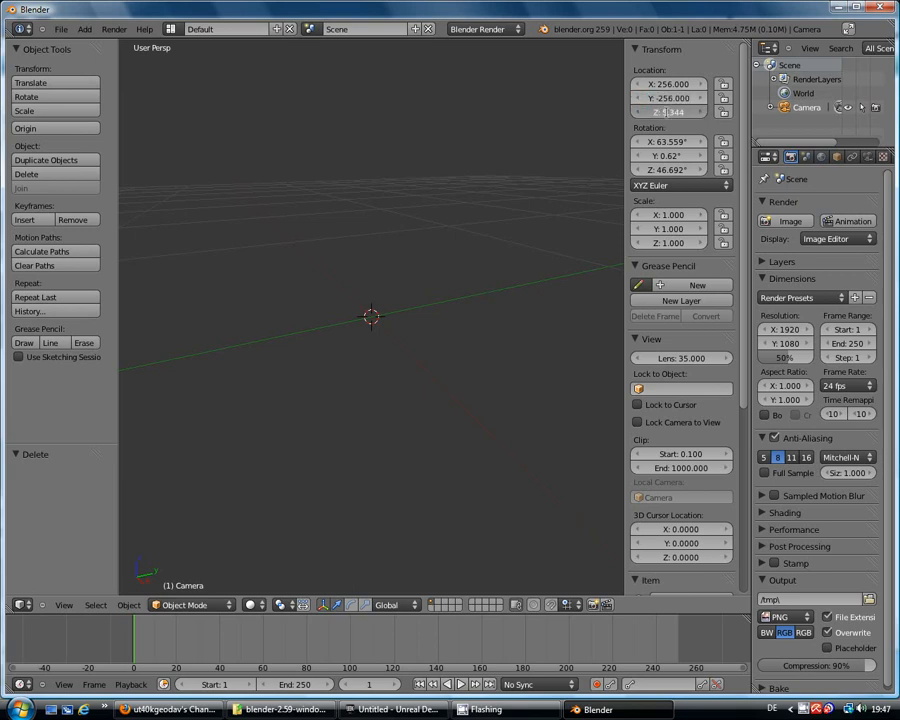
left_click(680, 112)
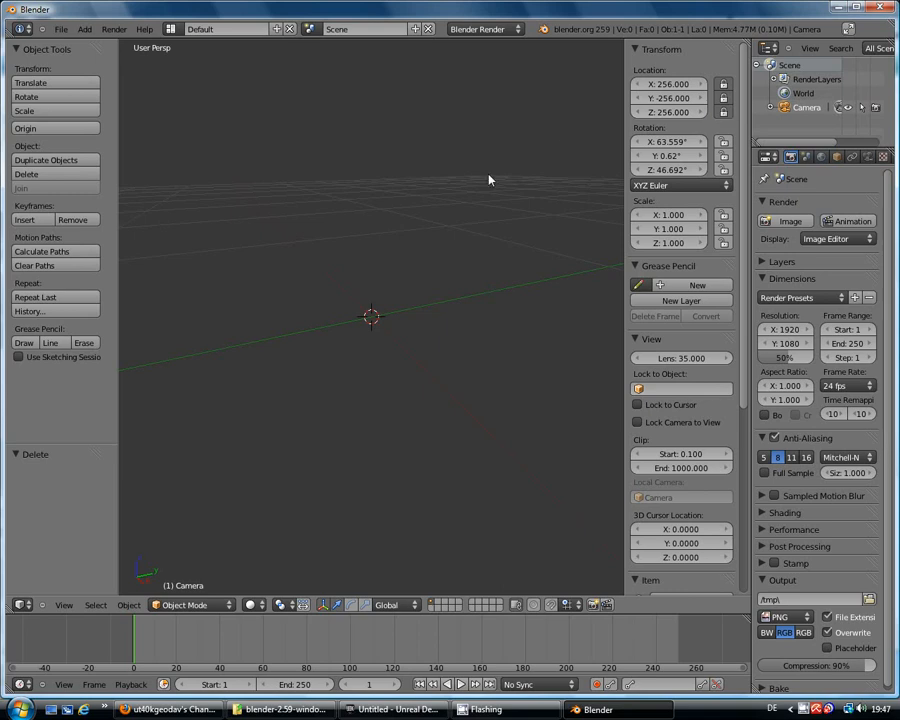
mouse_move(490, 170)
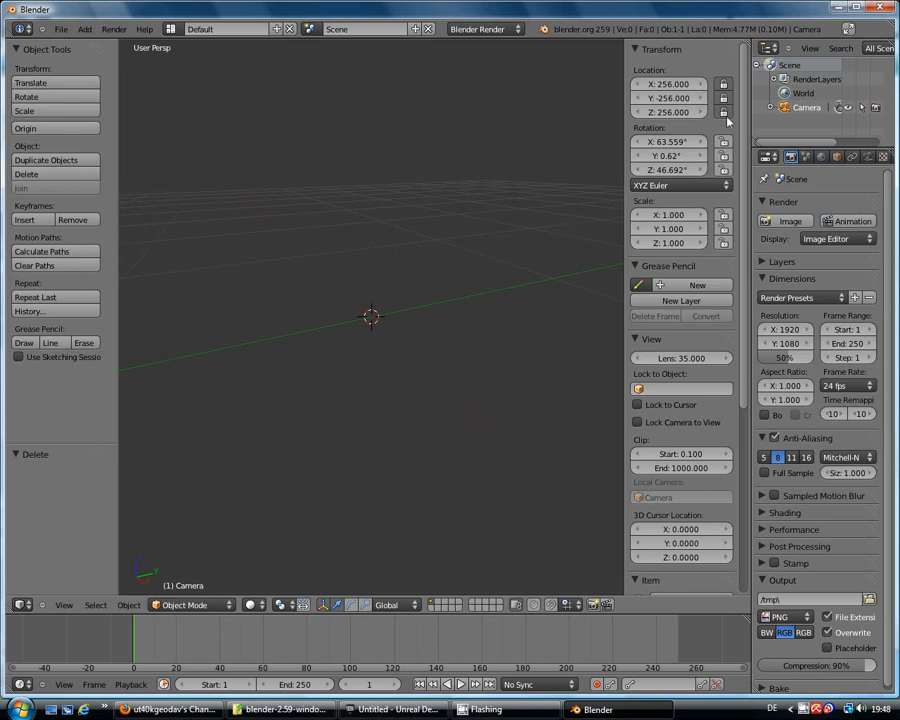
mouse_move(452, 238)
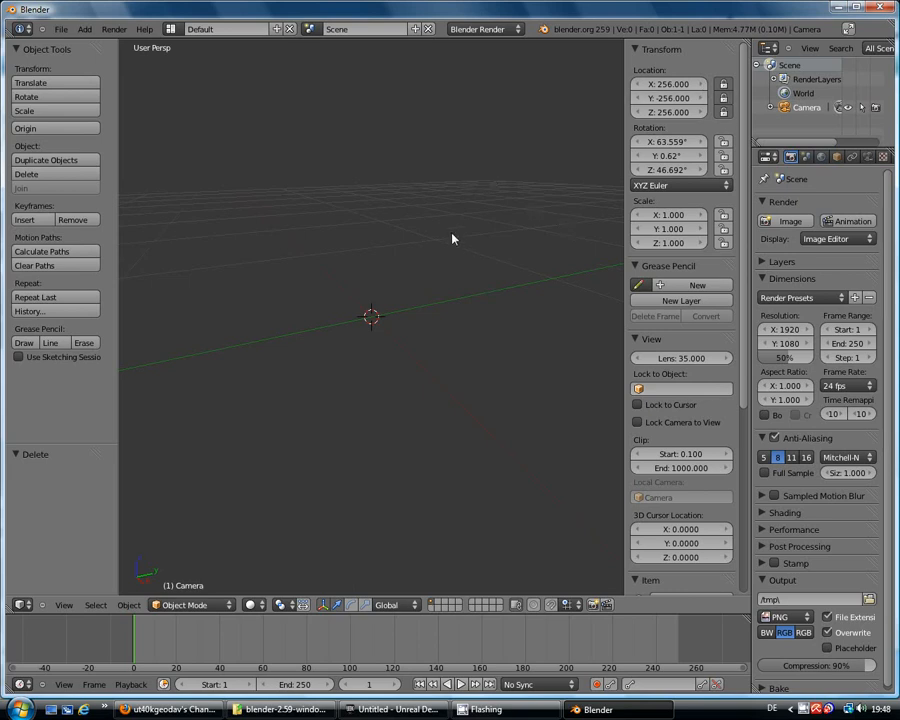
mouse_move(422, 234)
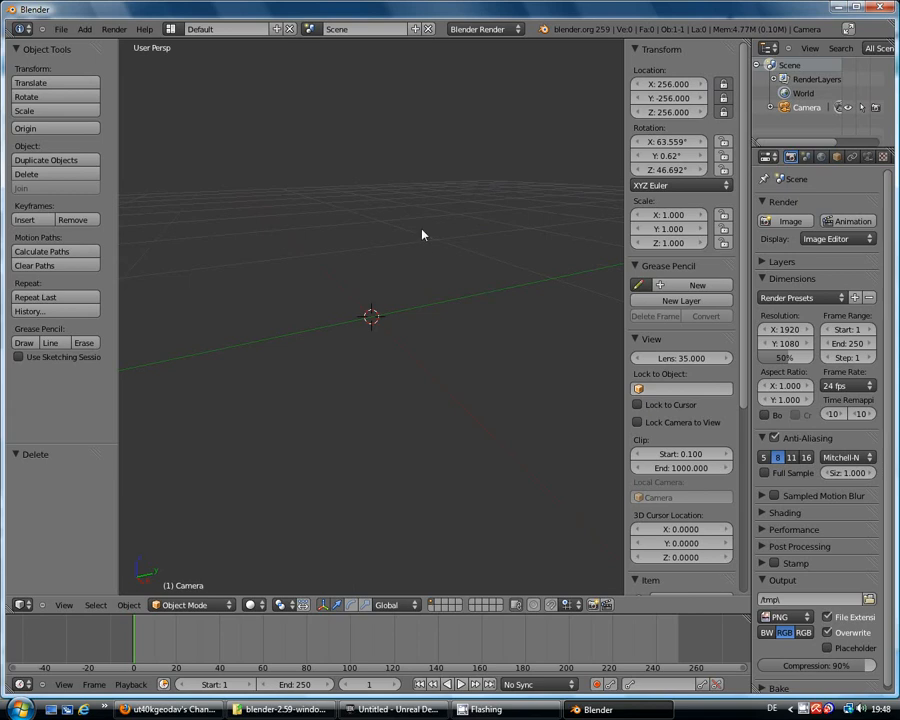
mouse_move(428, 257)
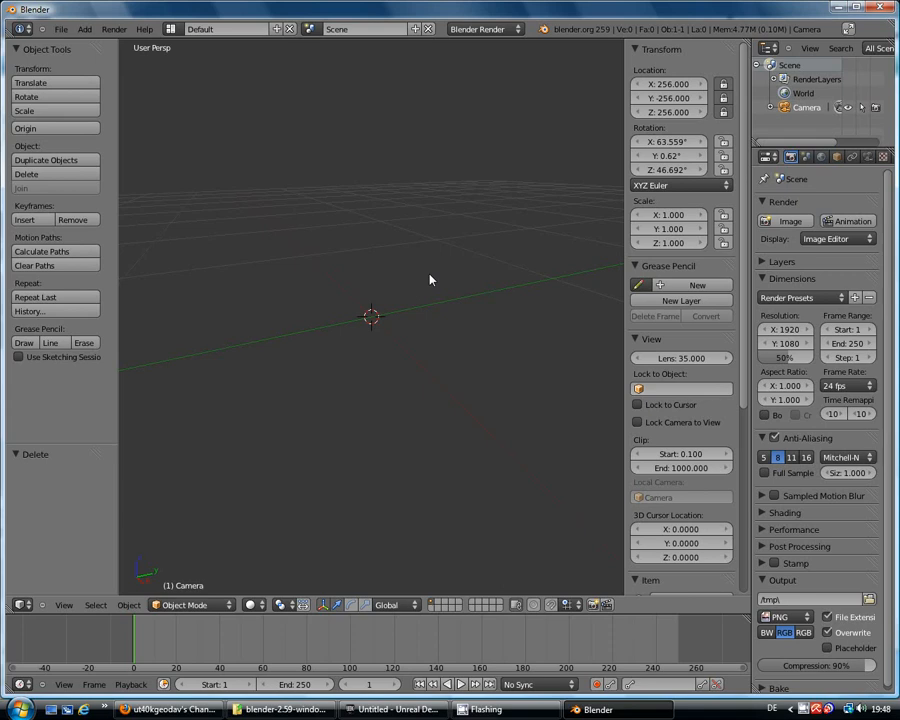
mouse_move(434, 279)
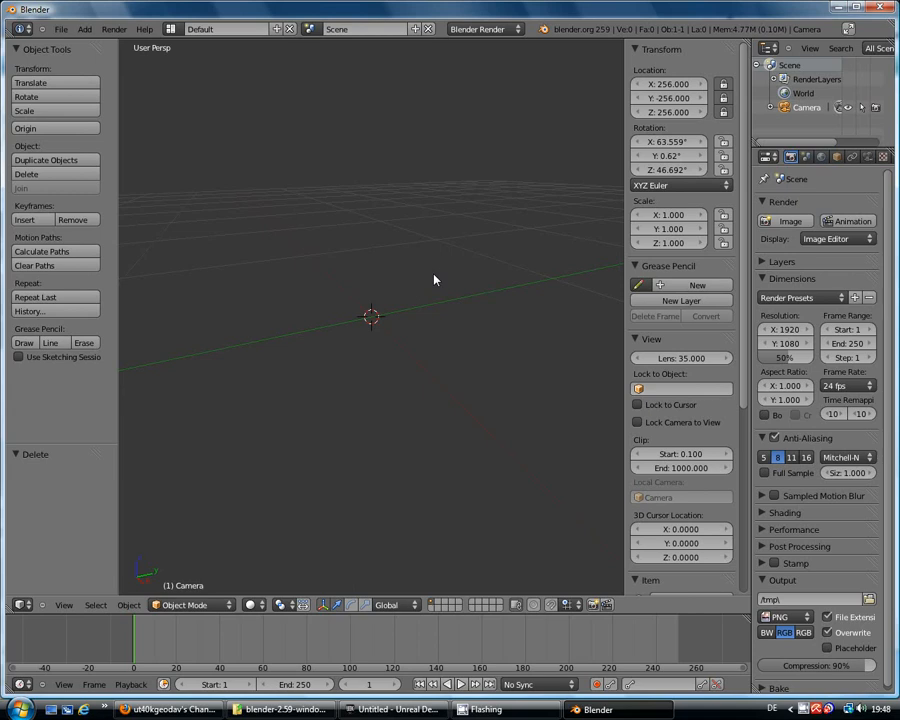
mouse_move(748, 96)
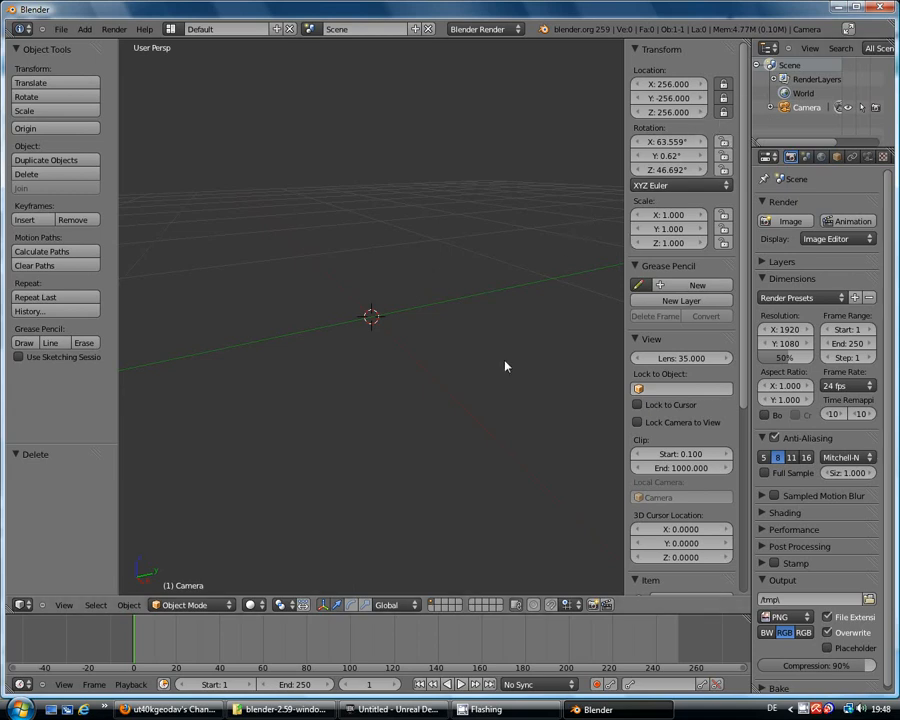
mouse_move(509, 358)
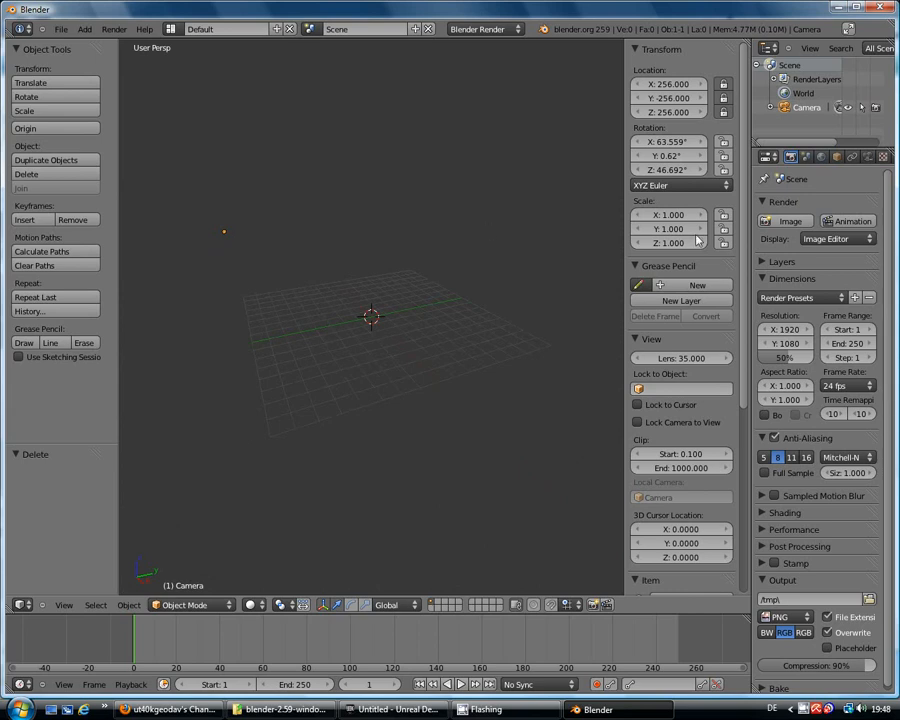
Enter 32 in the camera's X, Y and Z Scale fields
left_click(668, 215)
type("32")
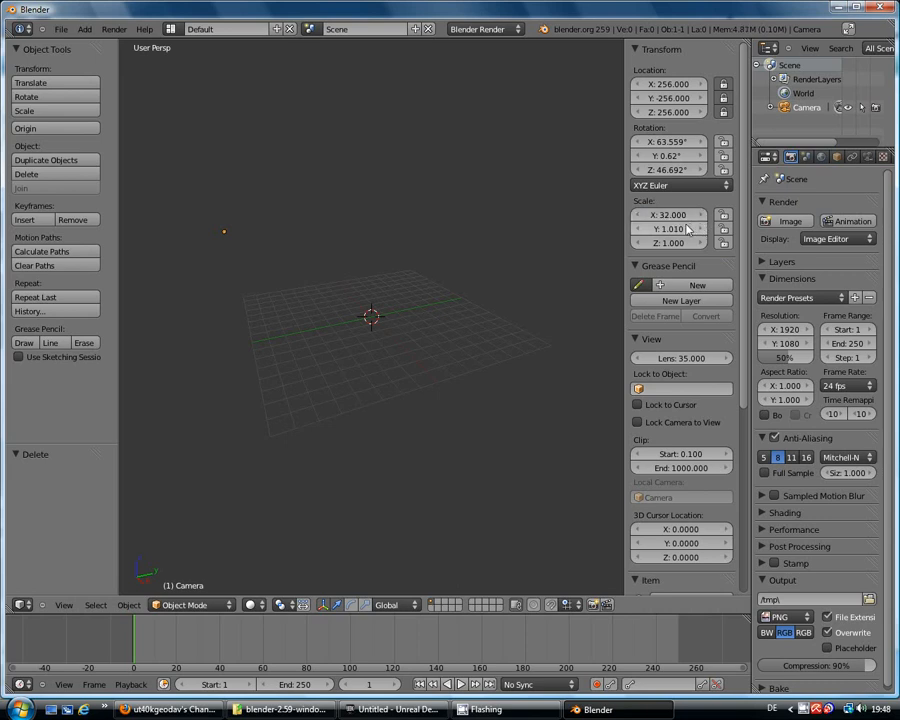
left_click(668, 228)
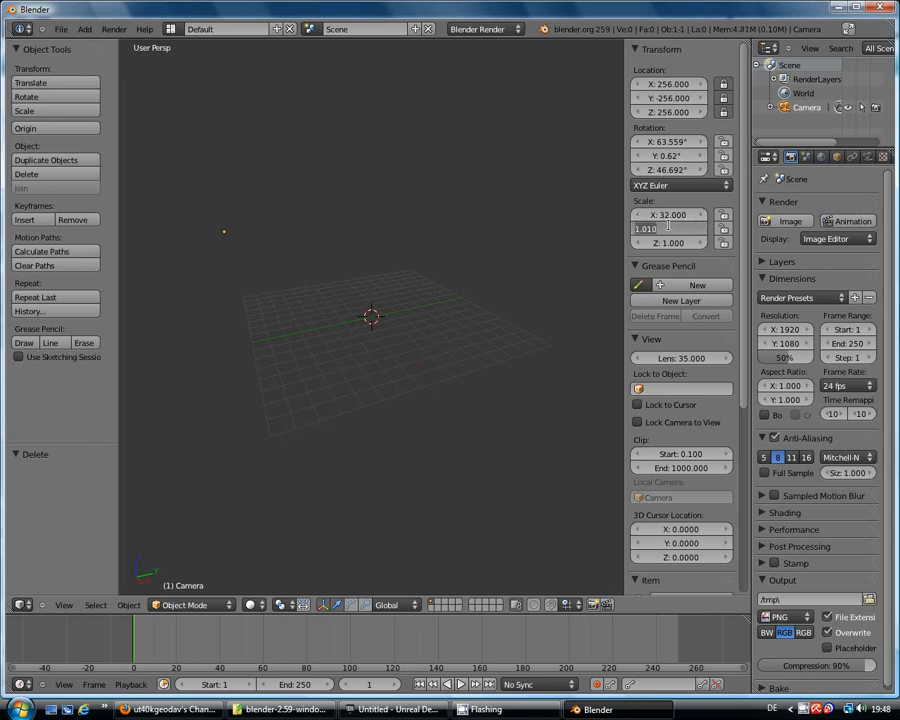
left_click(668, 228)
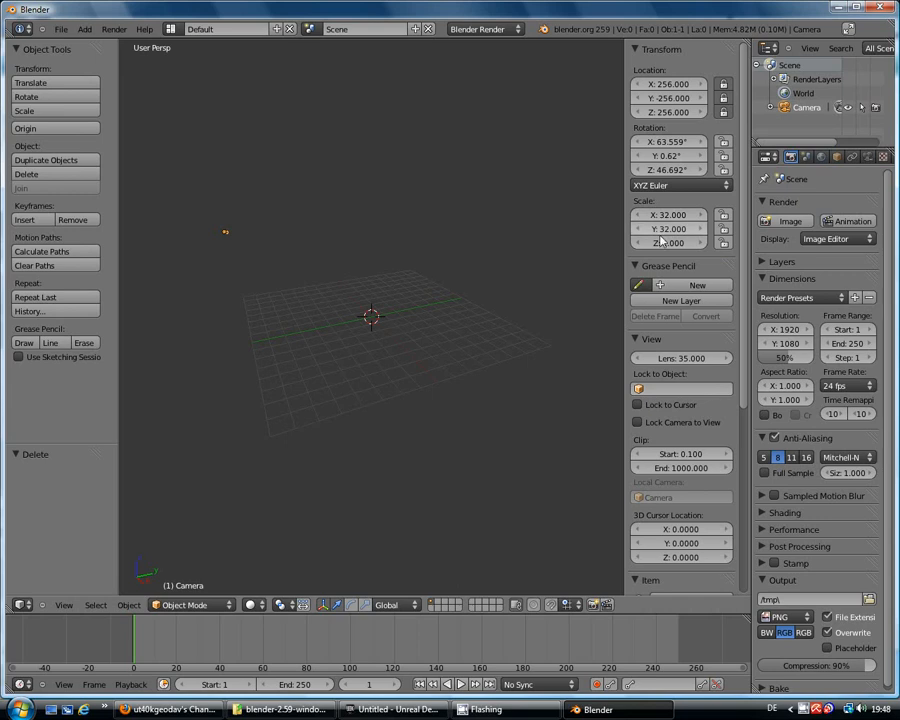
left_click(680, 243)
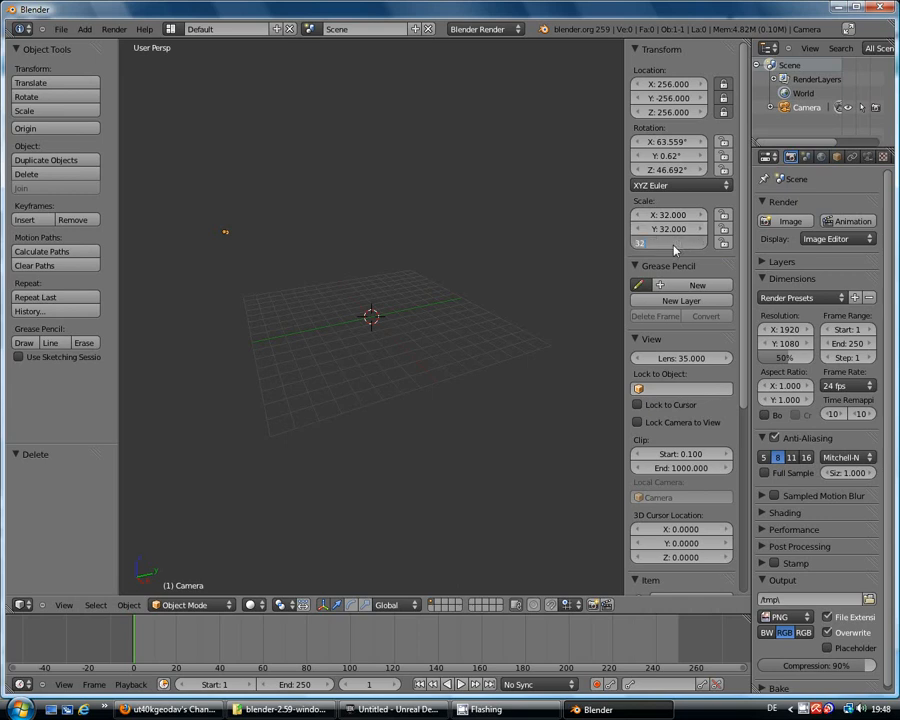
left_click(245, 237)
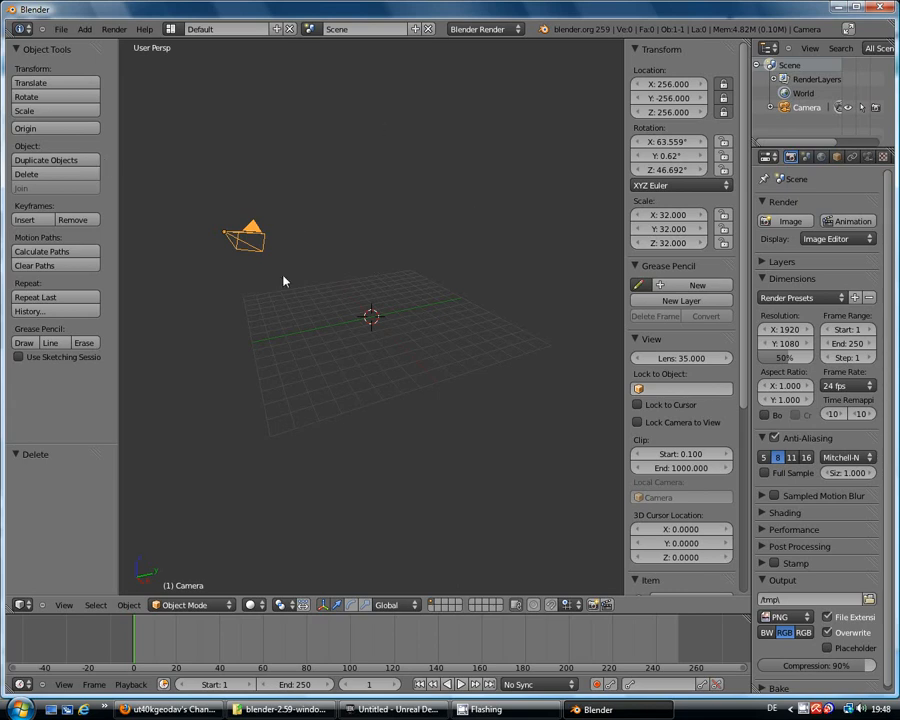
mouse_move(517, 197)
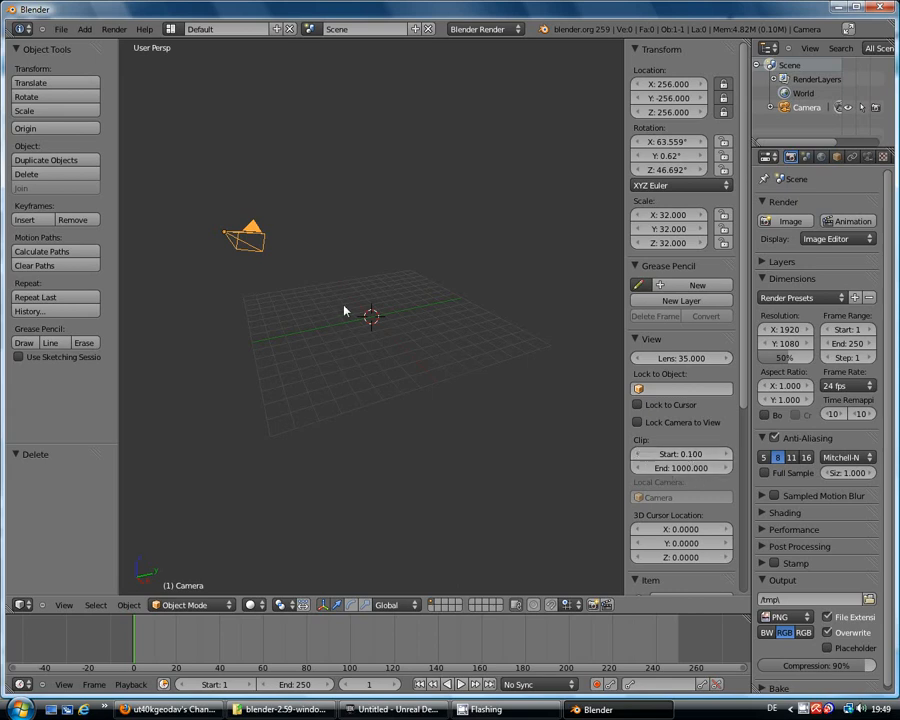
mouse_move(428, 238)
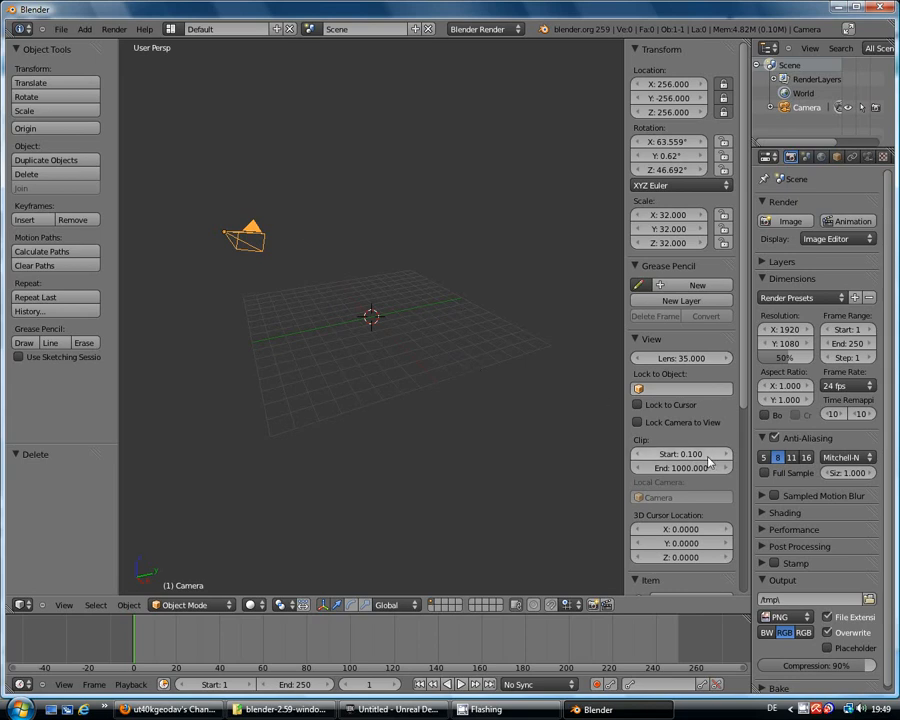
mouse_move(700, 468)
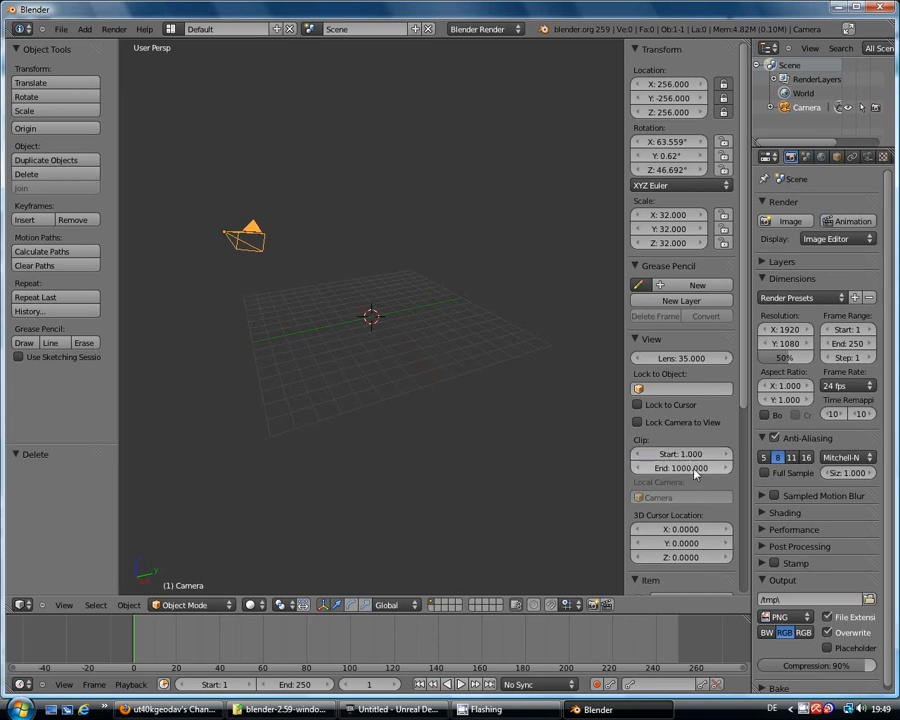
Set the view's Clip End to 10000
left_click(681, 468)
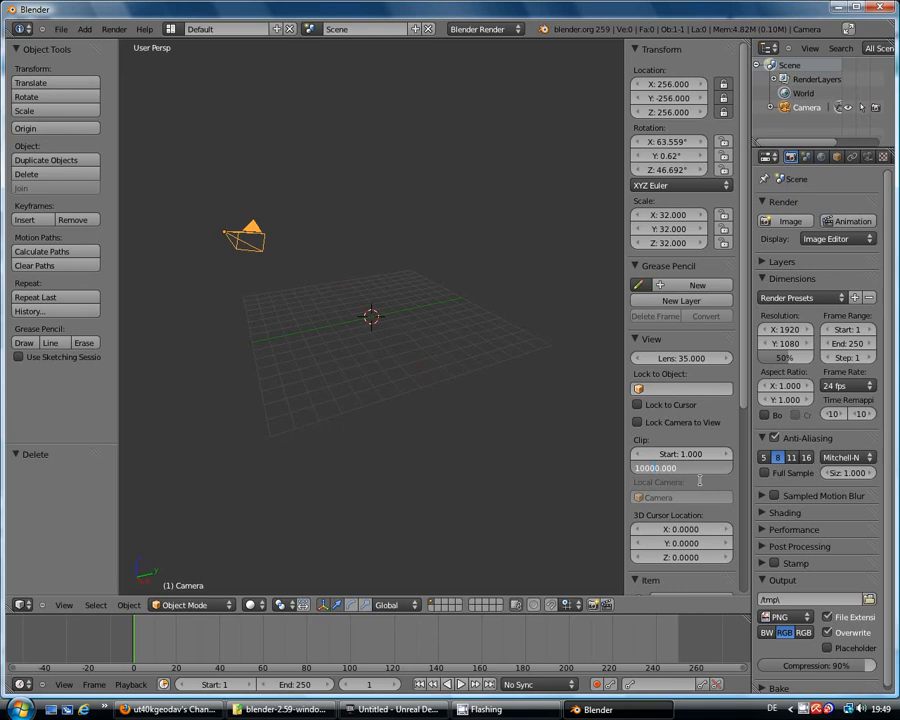
left_click(680, 468)
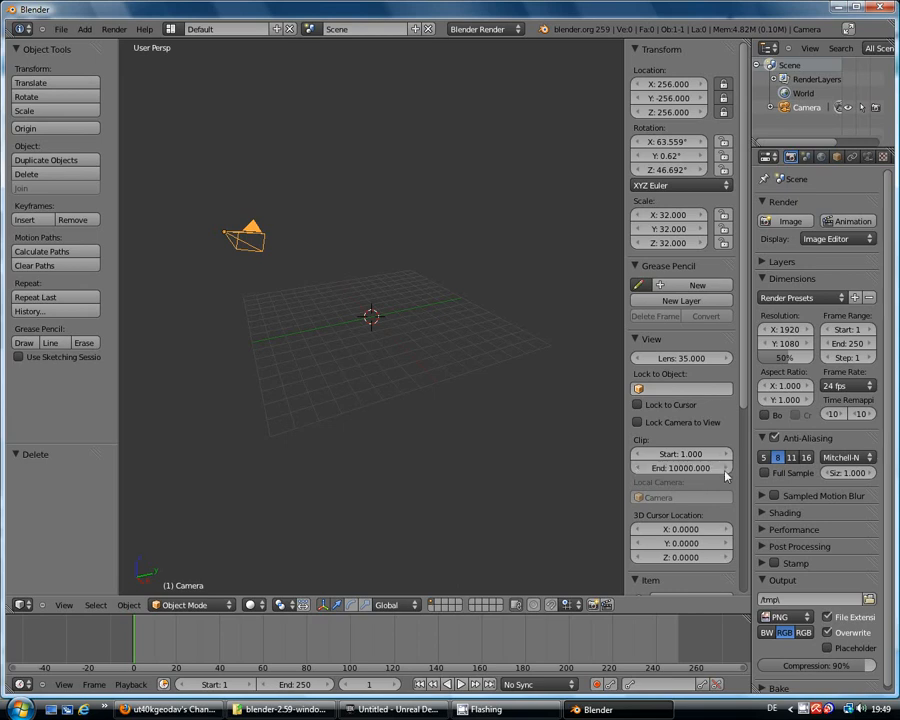
mouse_move(637, 421)
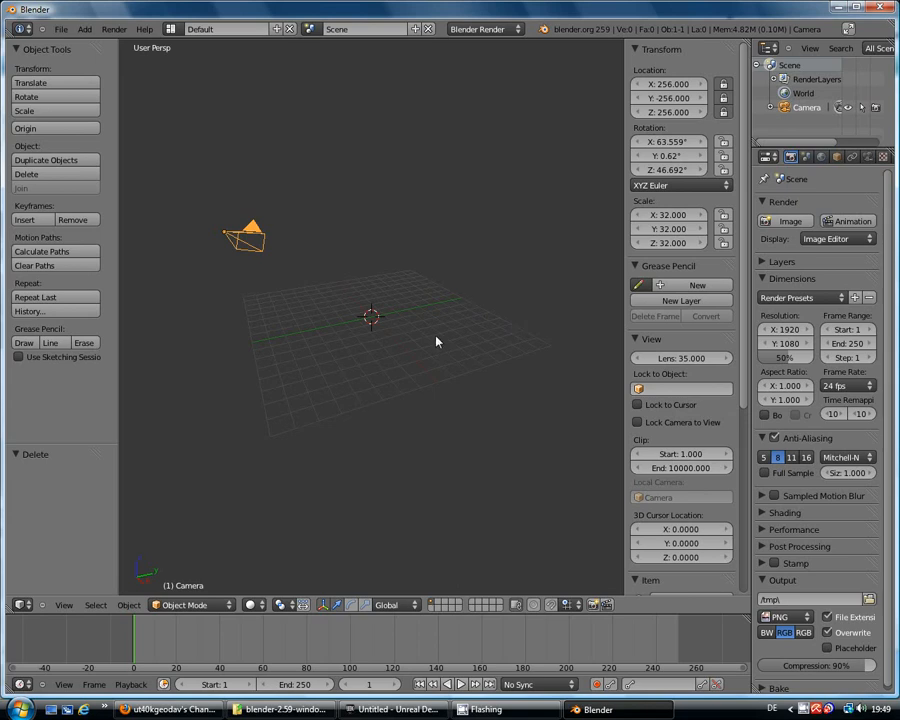
Move the 3D cursor onto the grid, then reset its location to 0, 0, 0
left_click(435, 335)
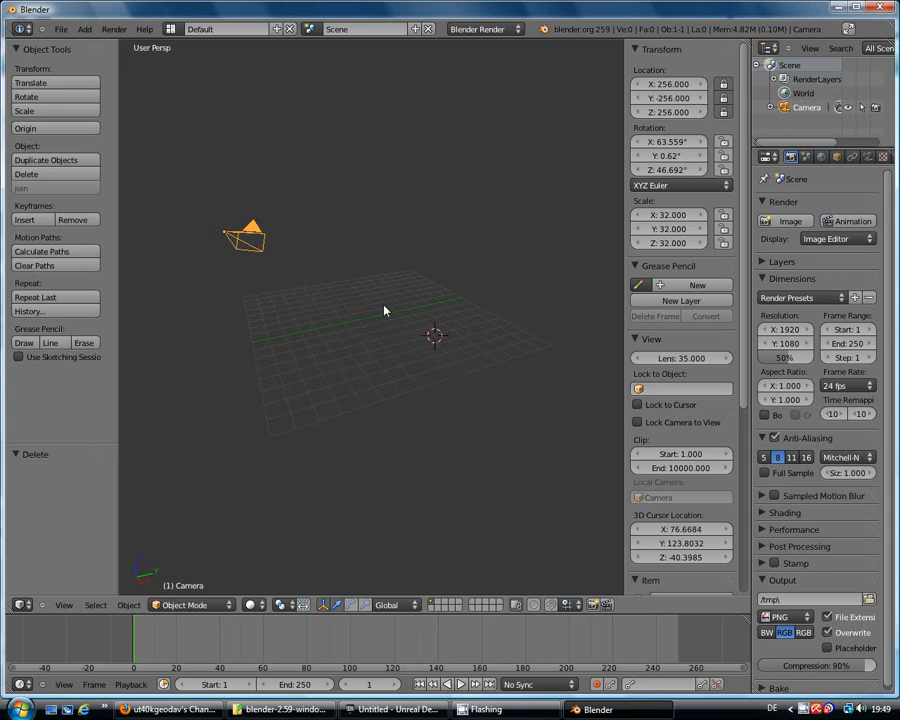
mouse_move(435, 340)
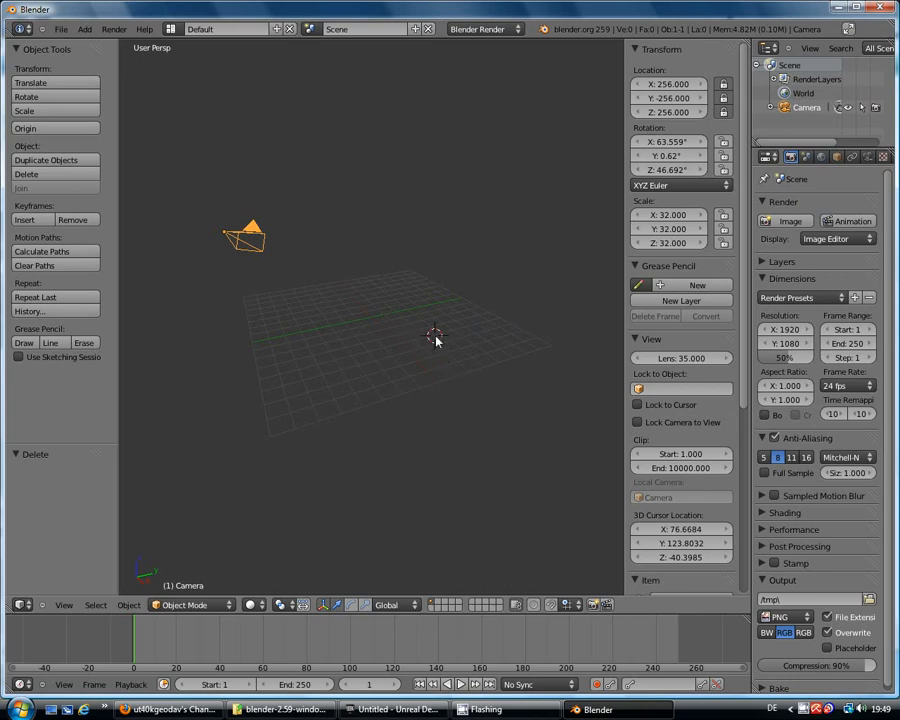
mouse_move(435, 340)
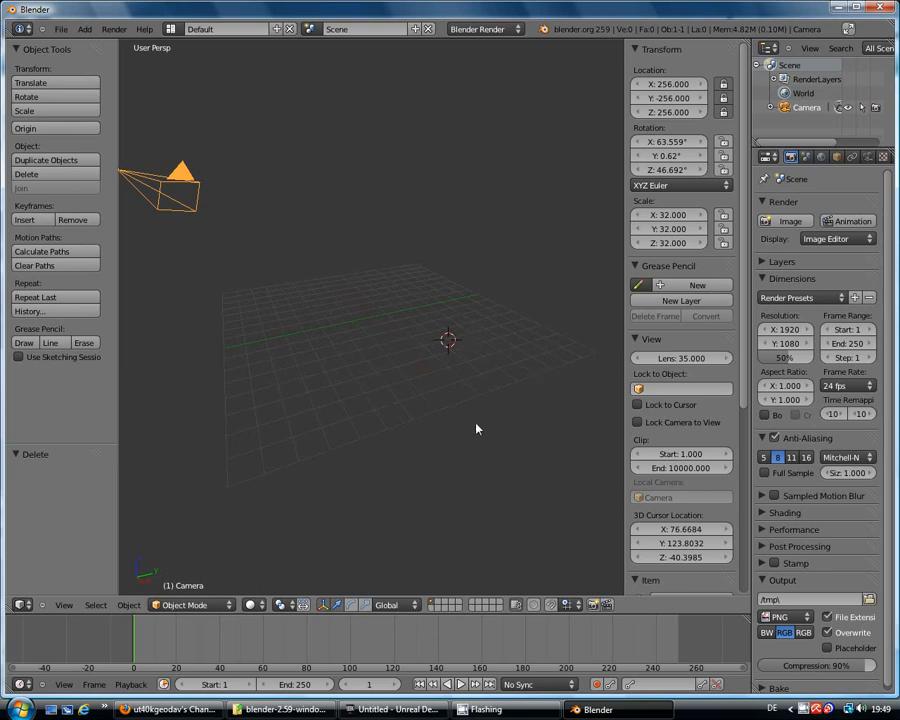
mouse_move(633, 537)
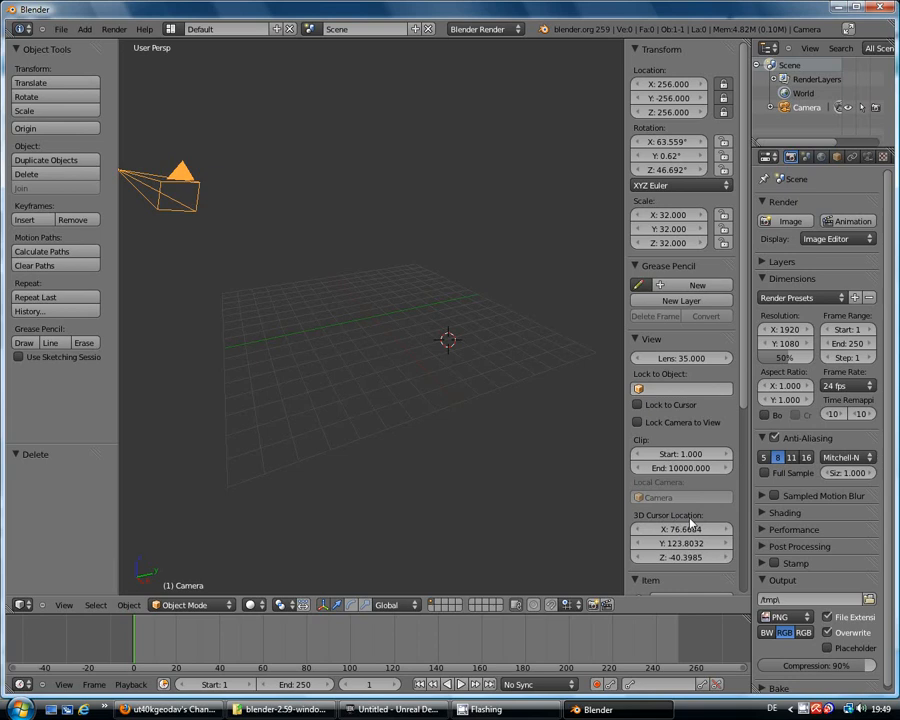
right_click(680, 528)
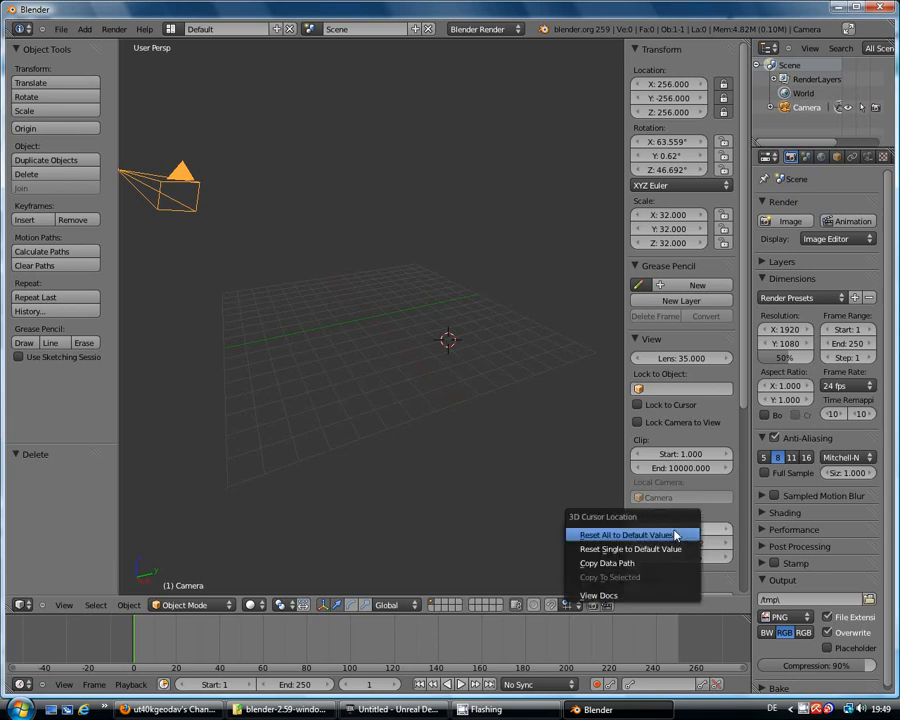
mouse_move(632, 535)
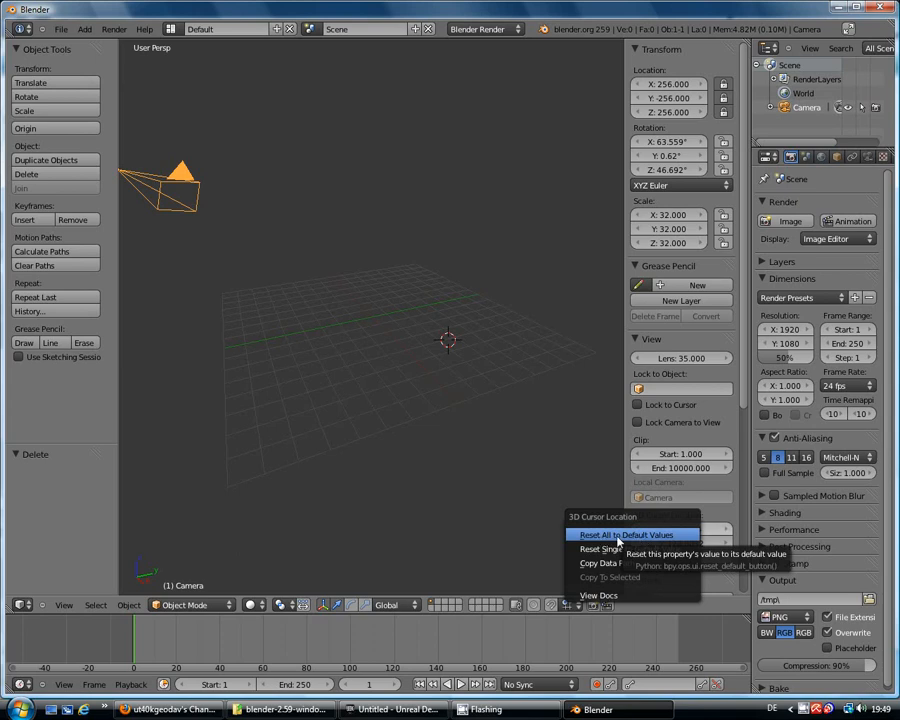
left_click(631, 534)
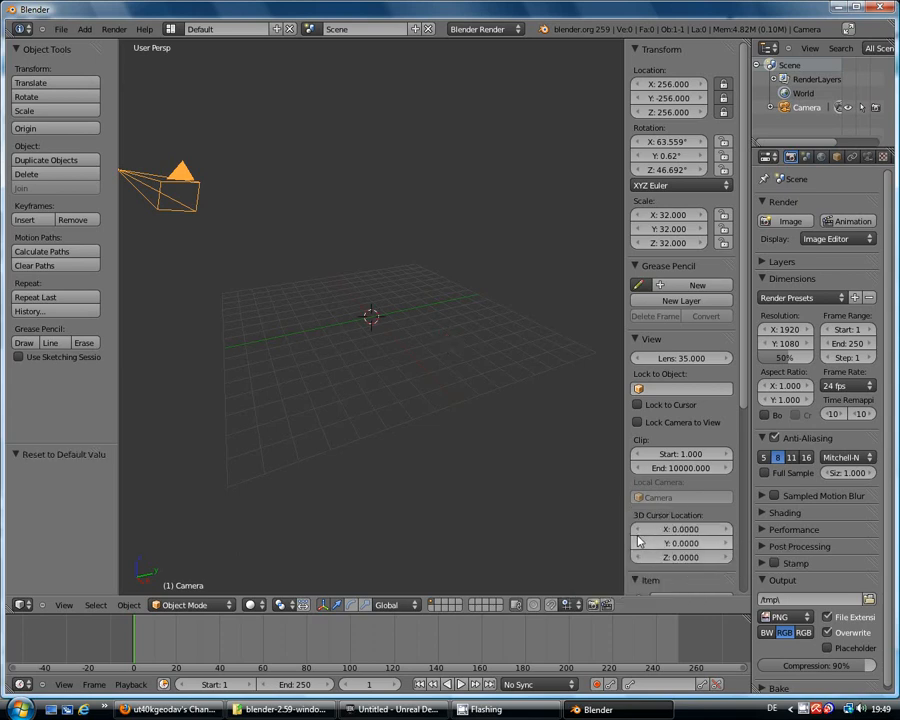
mouse_move(360, 320)
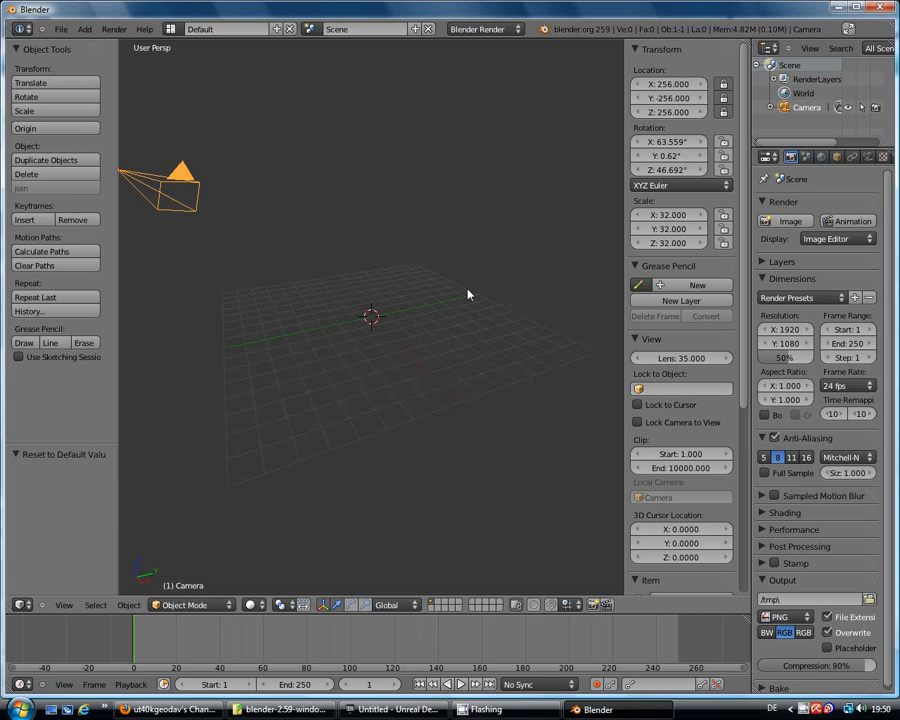
mouse_move(470, 270)
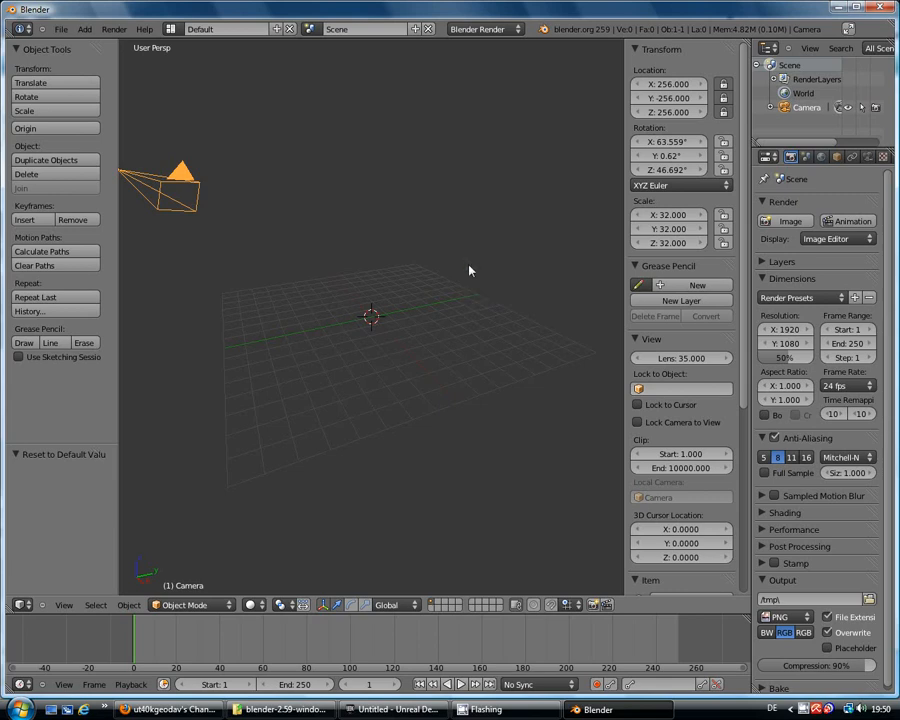
mouse_move(447, 233)
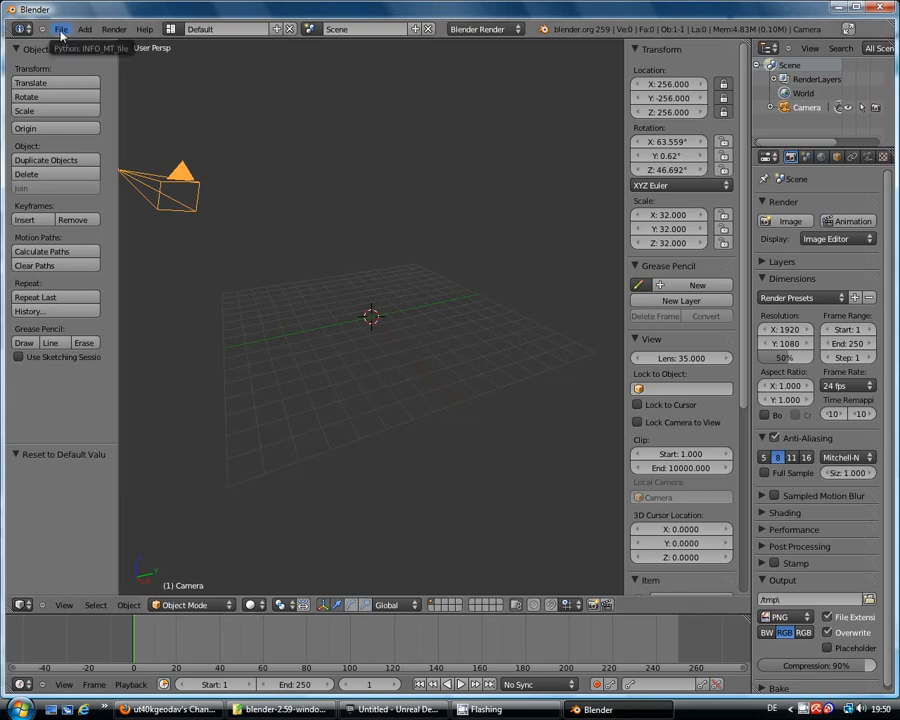
Choose Save from the File menu to open the save browser
left_click(62, 28)
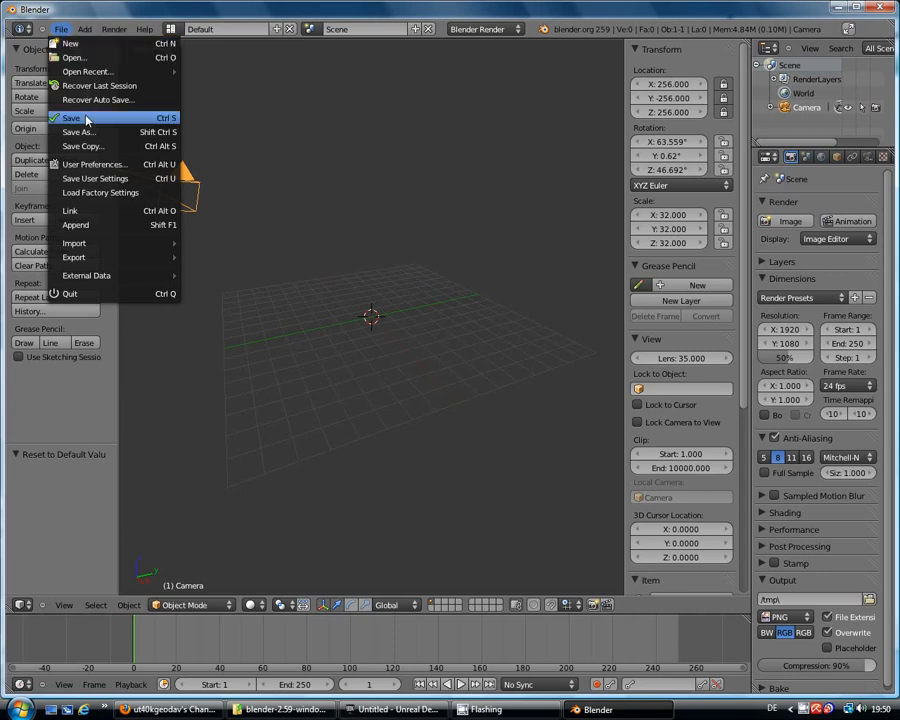
mouse_move(72, 118)
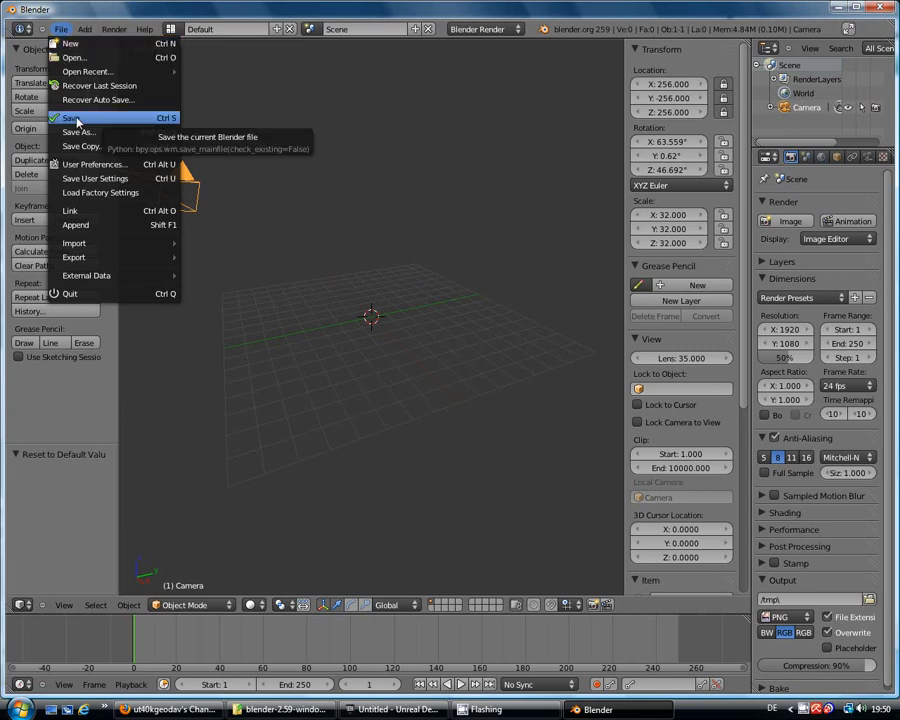
left_click(78, 131)
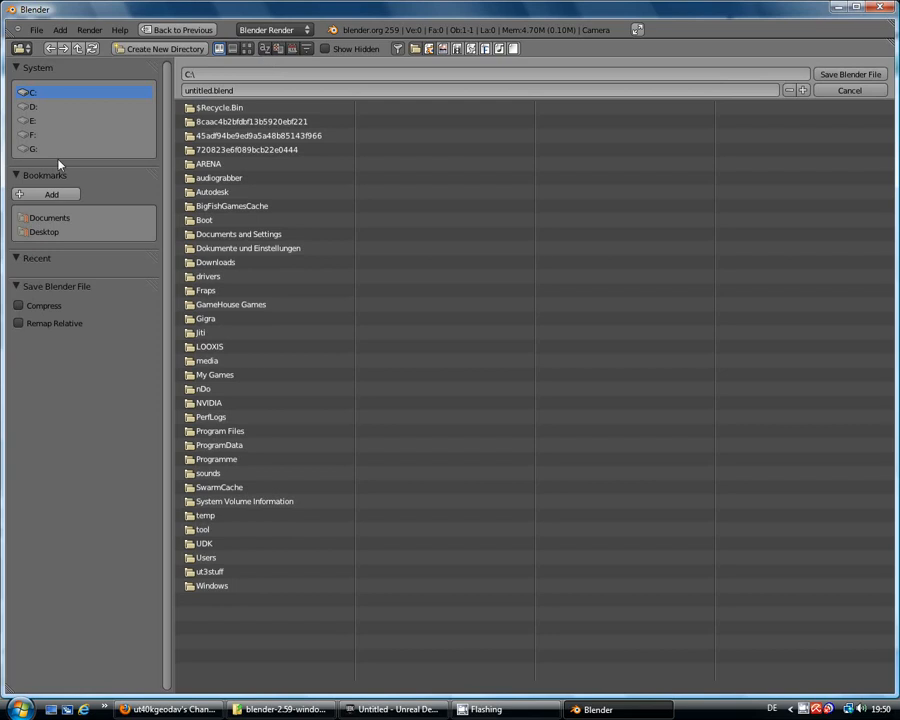
Browse to E:\Blender\Basics and choose 01_UDK_Setup.blend as the filename
left_click(33, 120)
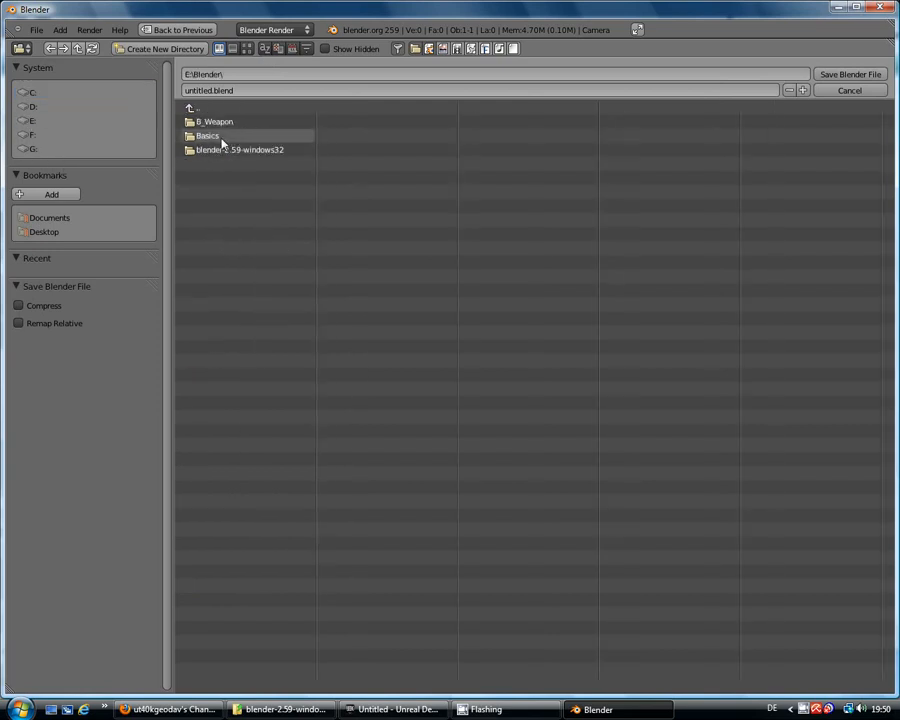
double_click(207, 135)
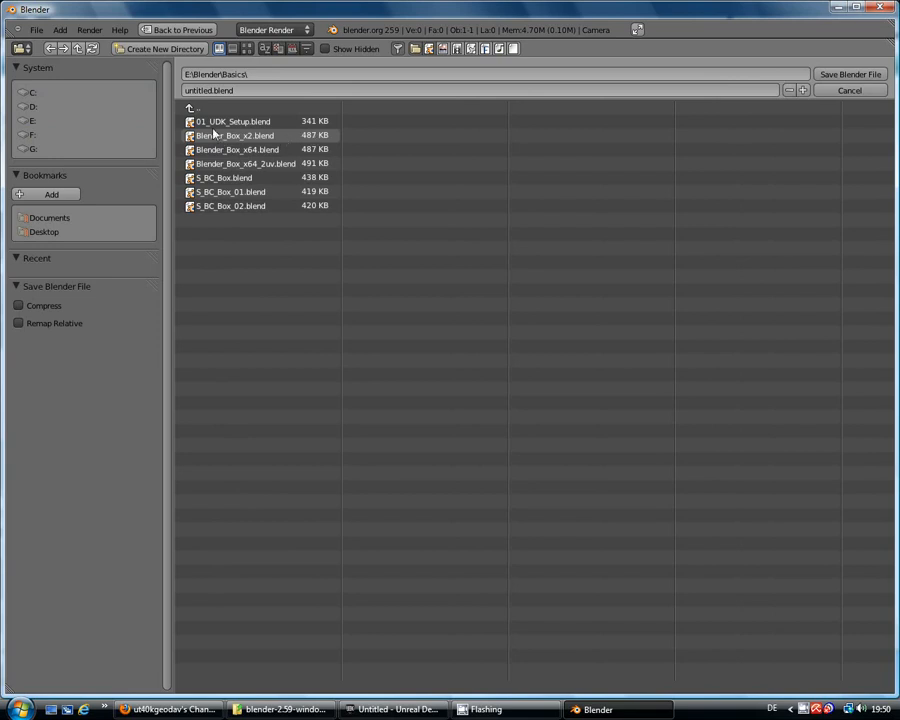
left_click(232, 121)
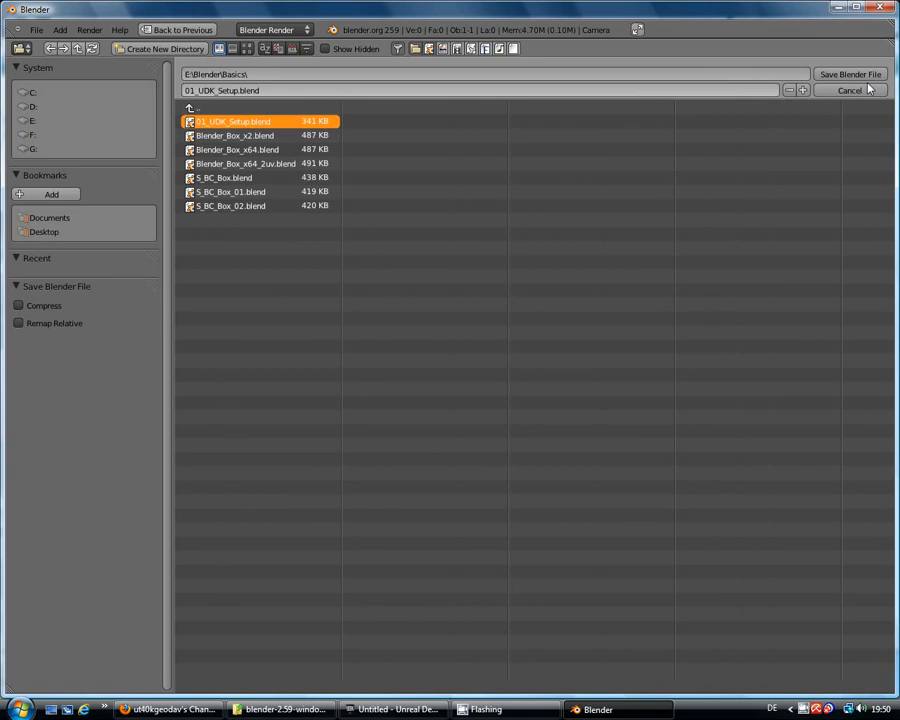
mouse_move(816, 123)
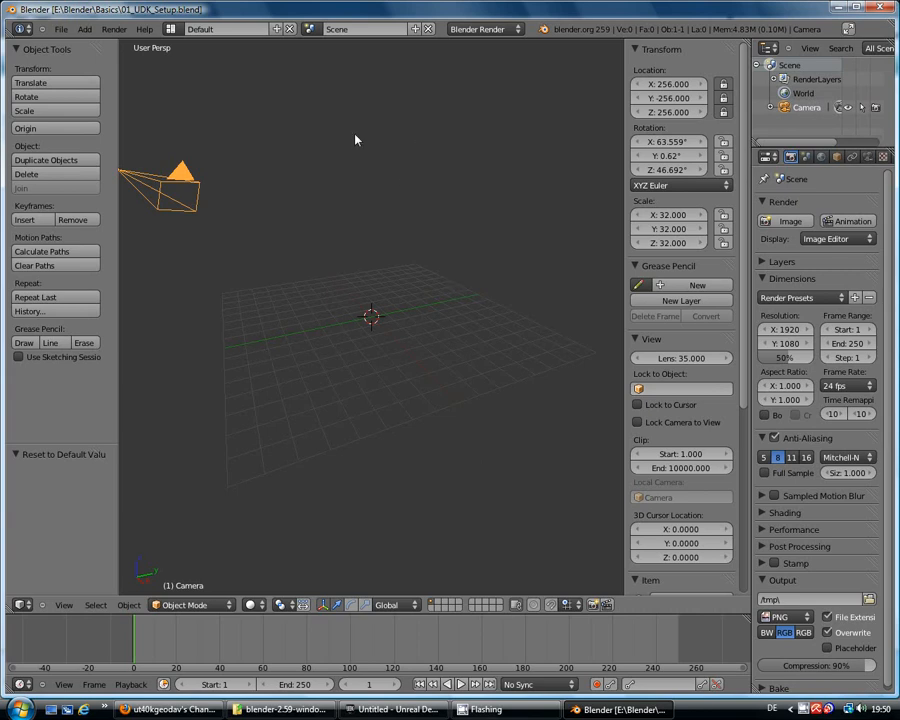
mouse_move(445, 305)
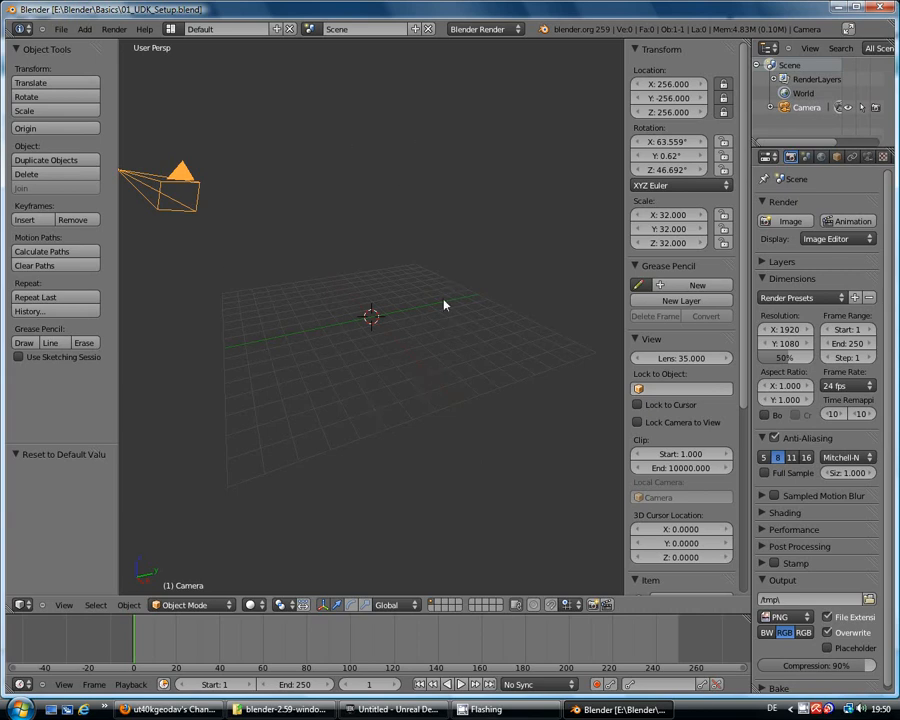
mouse_move(295, 325)
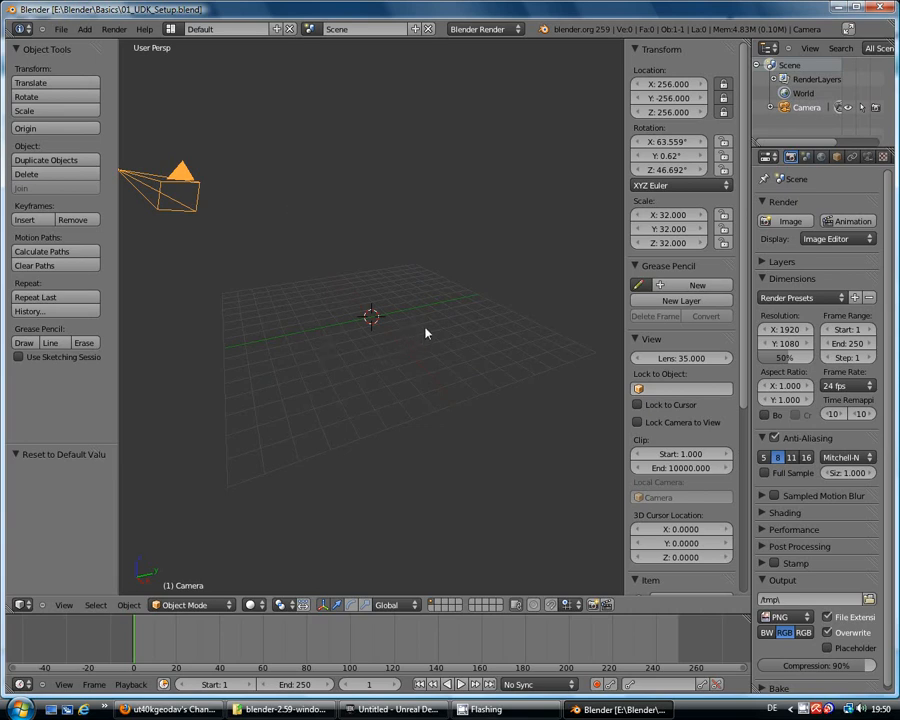
mouse_move(427, 305)
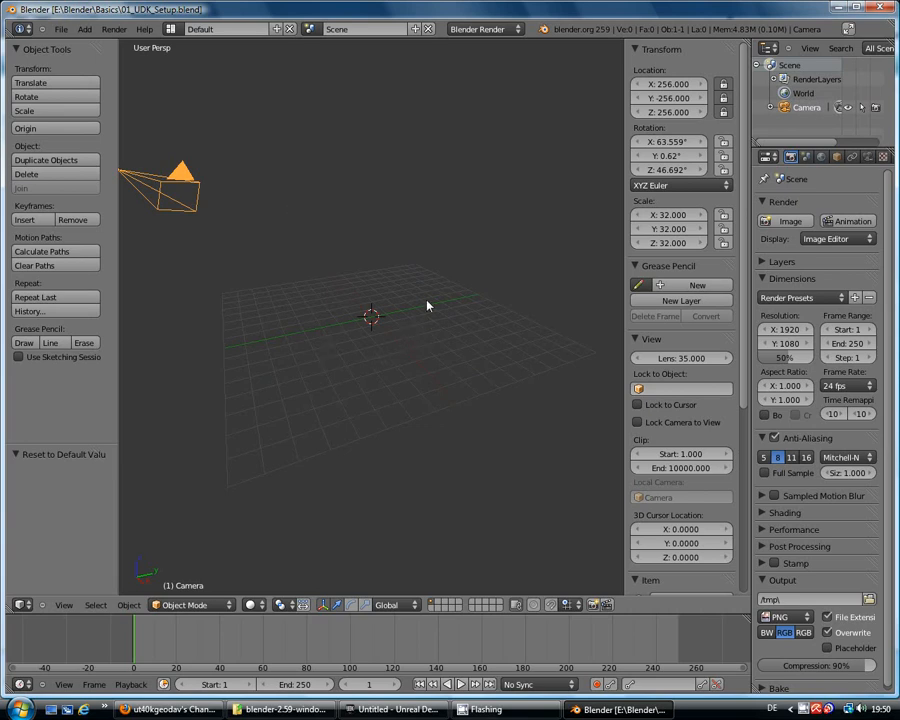
mouse_move(400, 282)
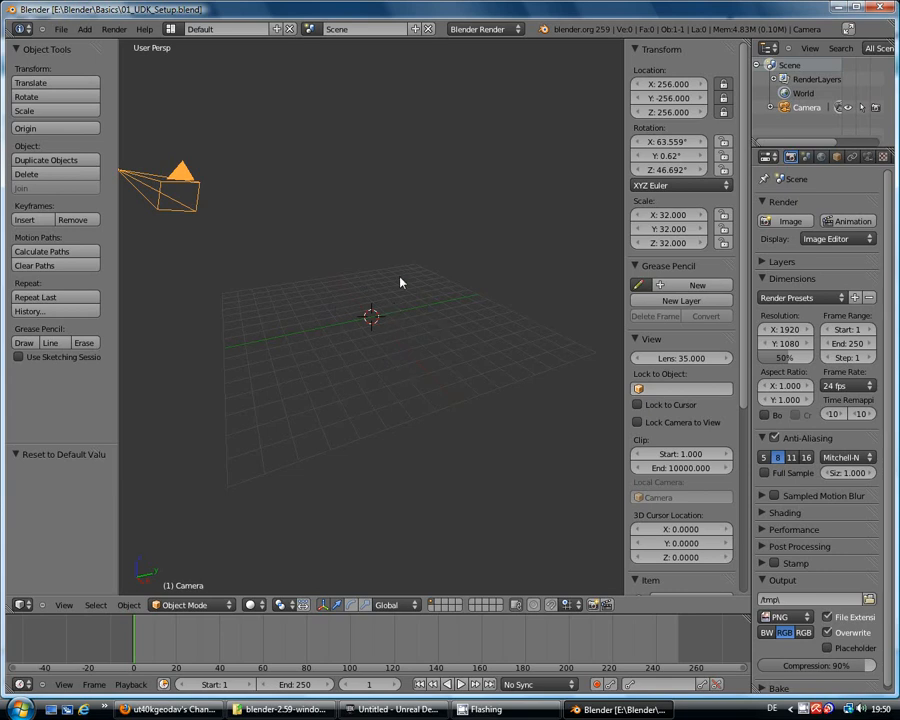
mouse_move(427, 283)
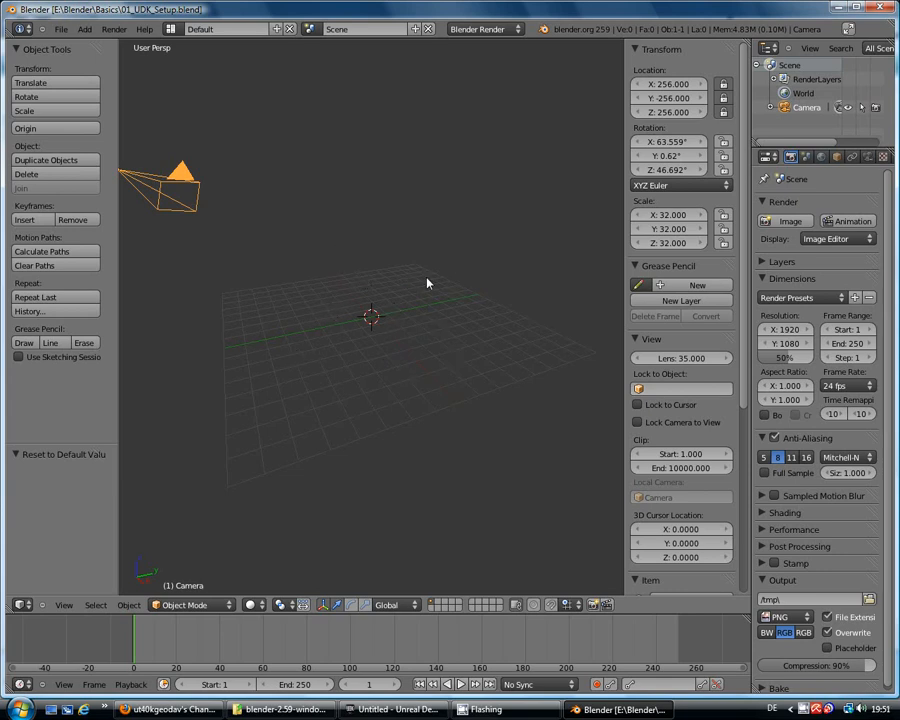
mouse_move(228, 90)
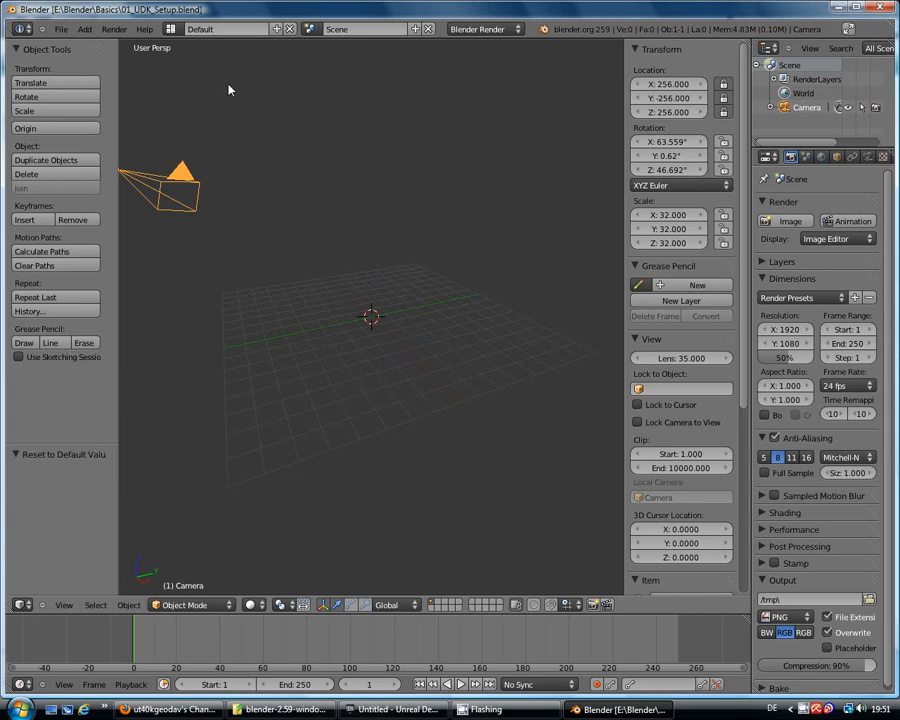
Open the File menu again
left_click(61, 28)
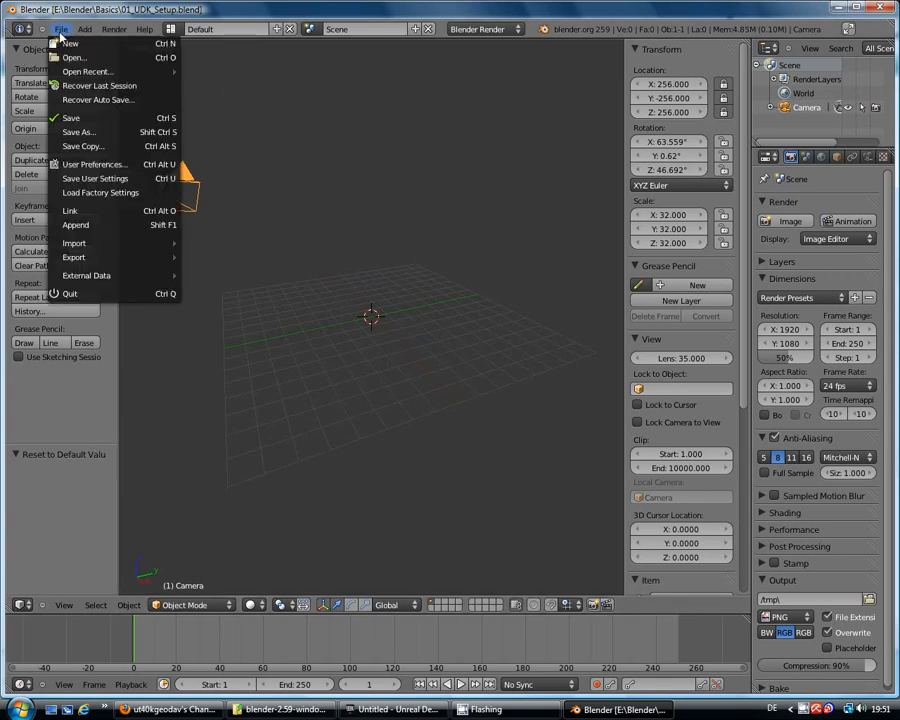
mouse_move(100, 192)
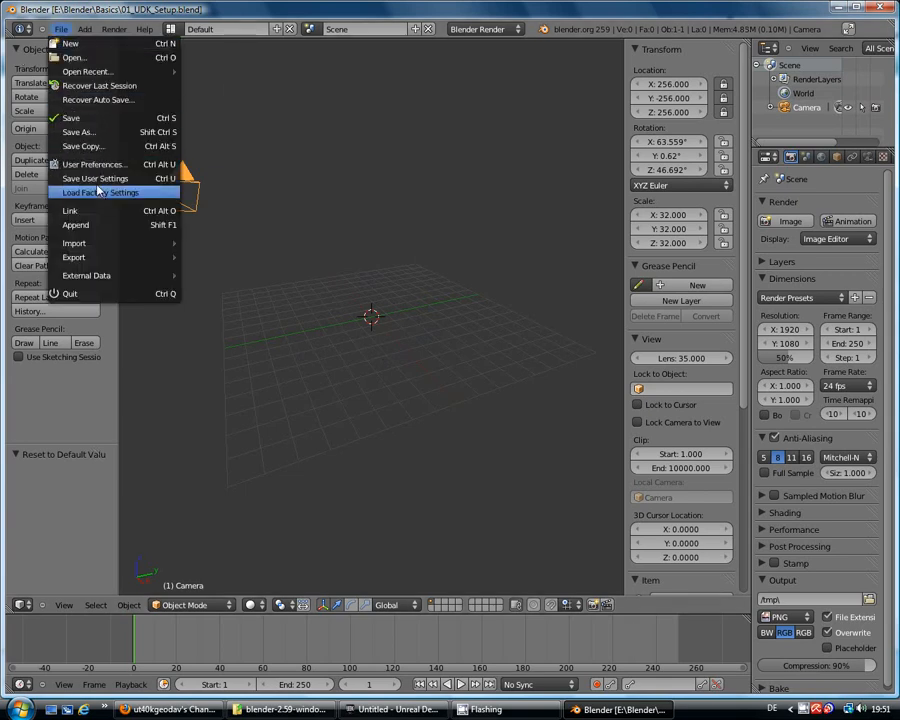
mouse_move(95, 178)
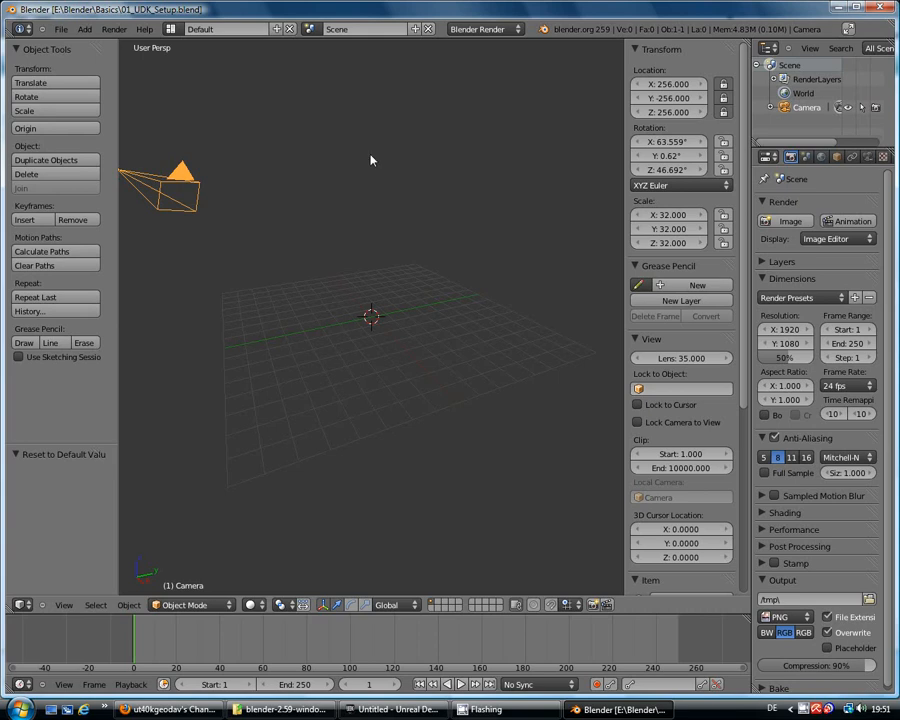
mouse_move(232, 124)
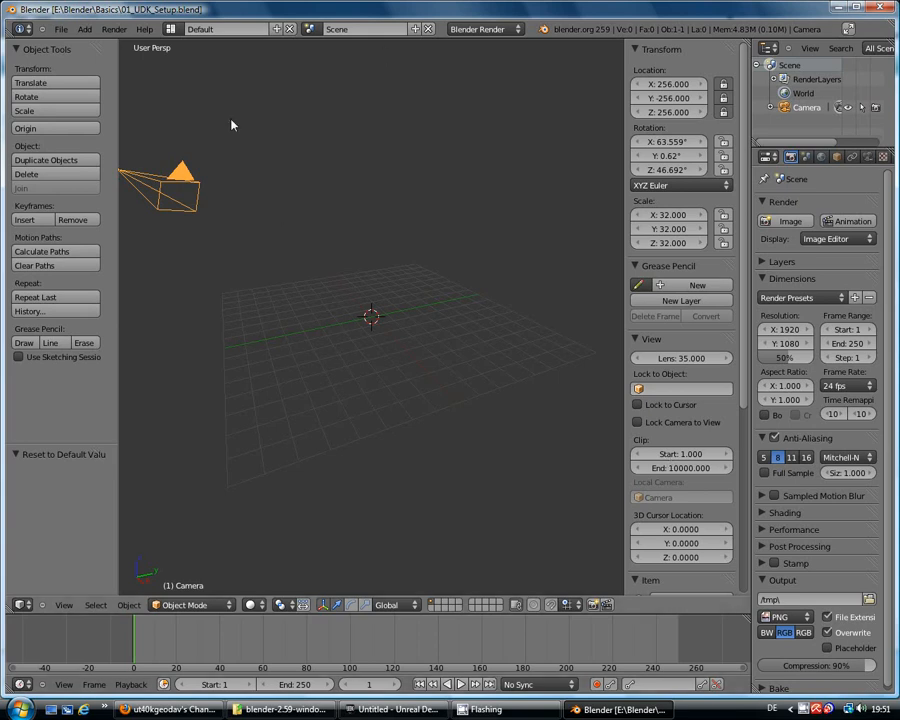
mouse_move(424, 509)
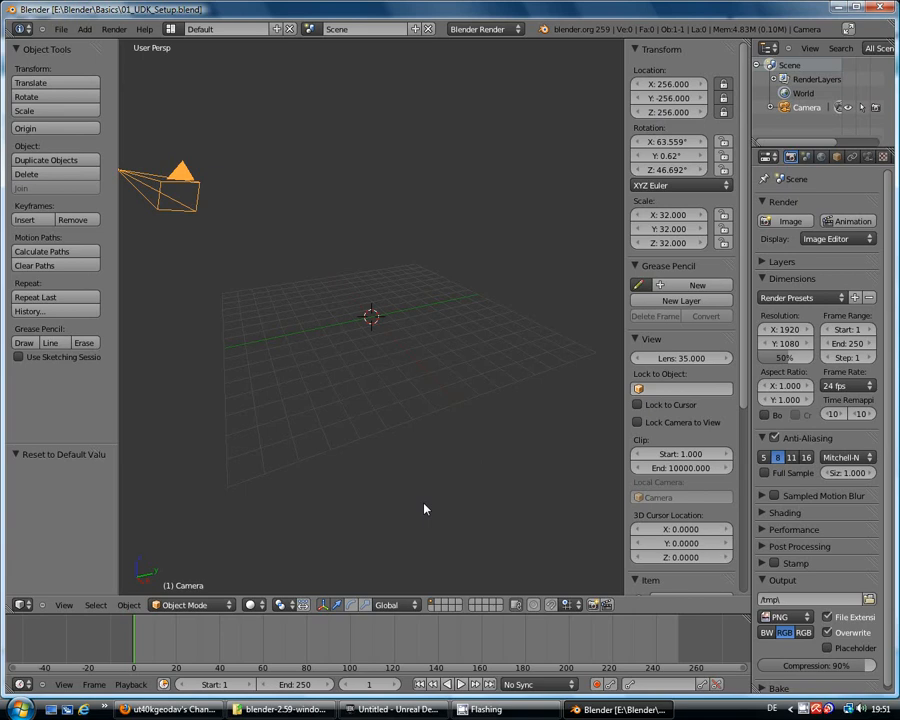
mouse_move(481, 319)
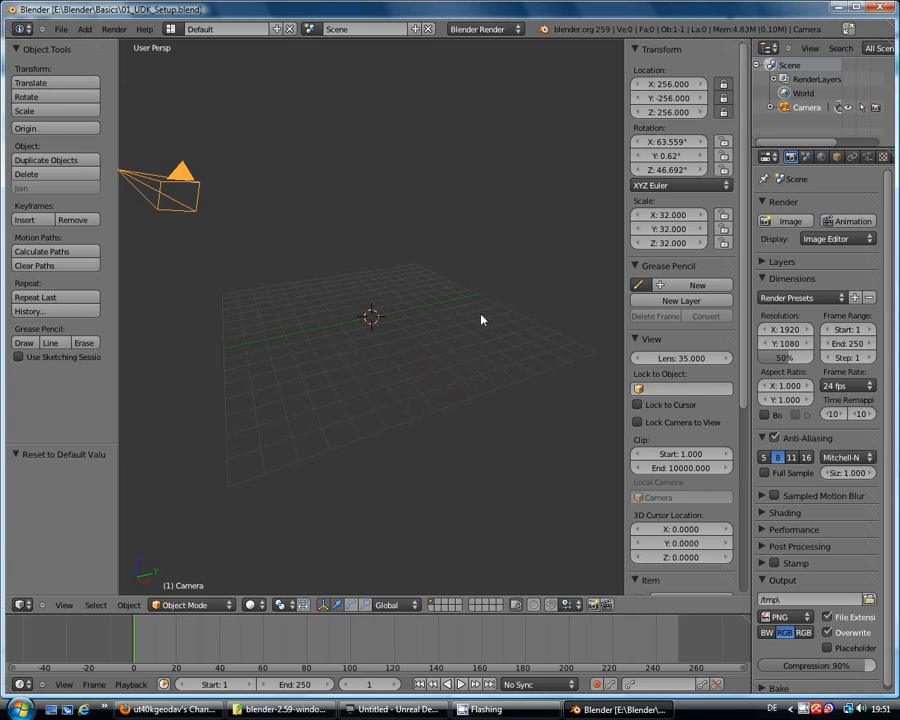
mouse_move(394, 268)
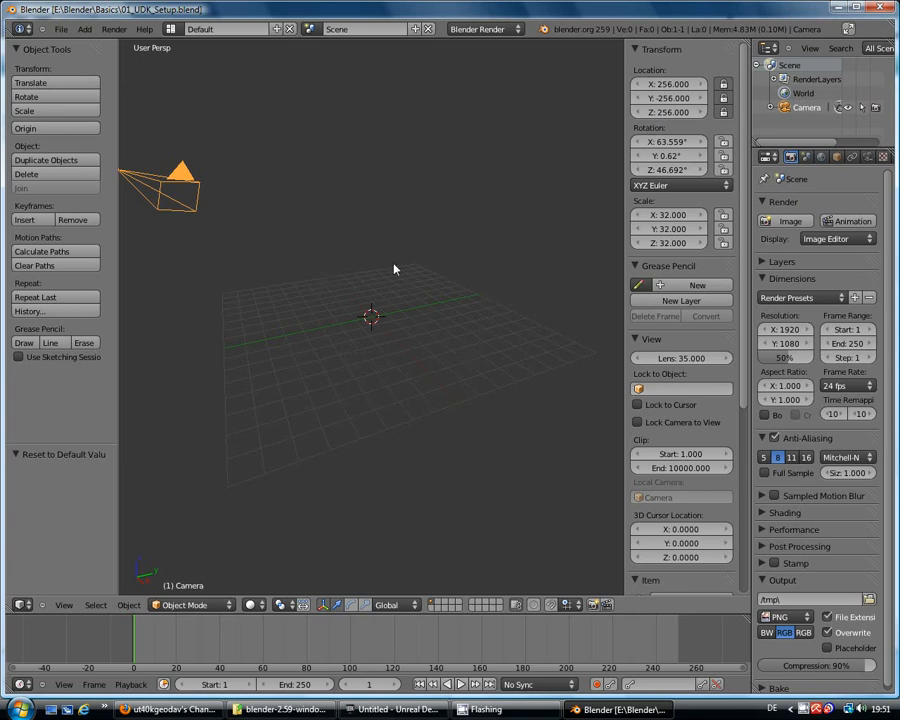
mouse_move(295, 308)
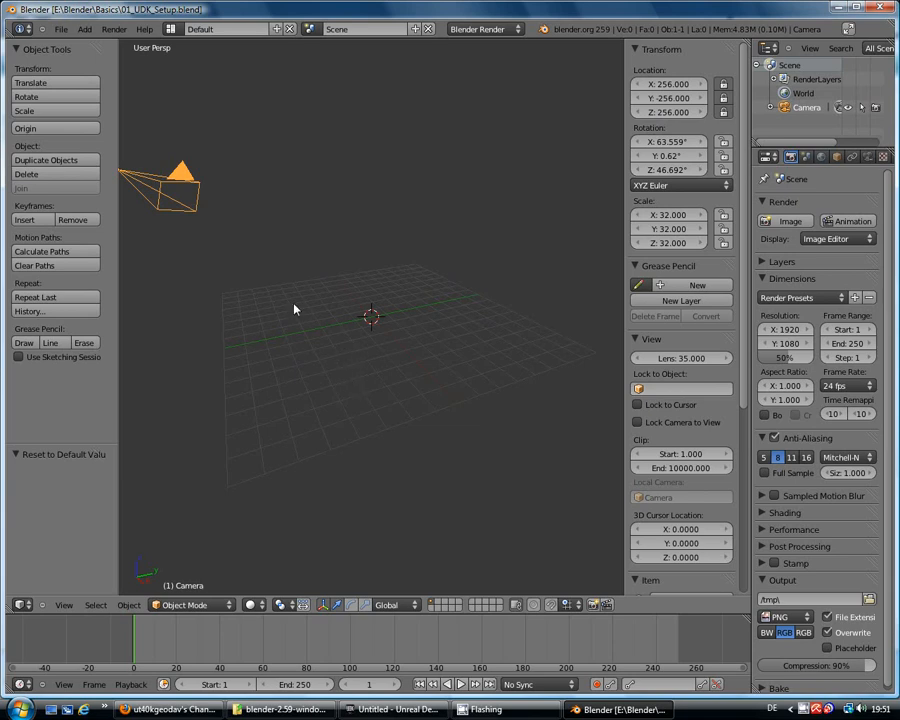
mouse_move(293, 302)
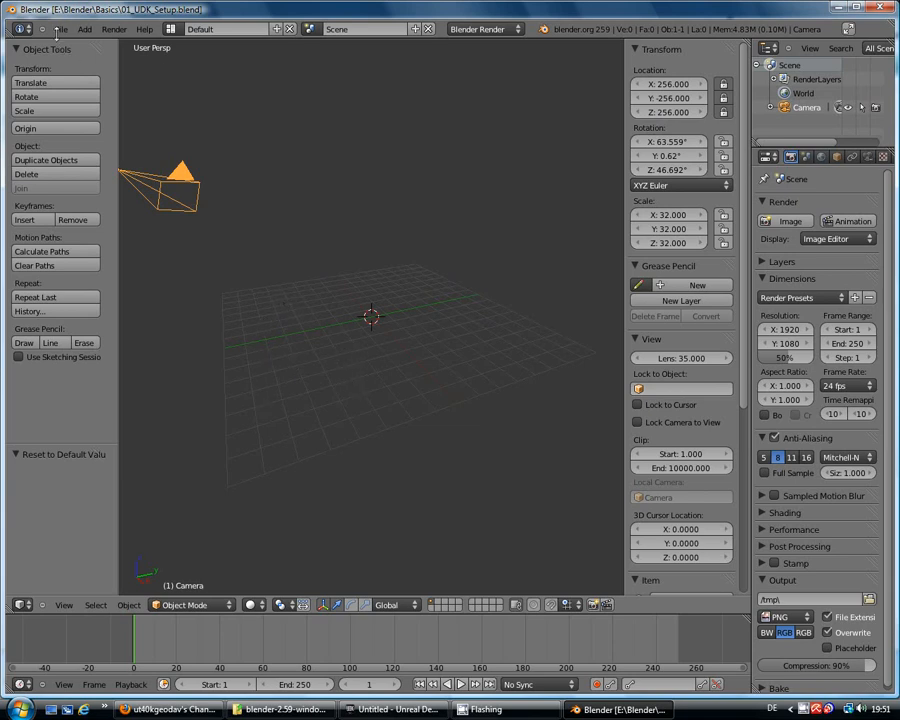
Save the scene as user settings and close the User Preferences window
left_click(60, 28)
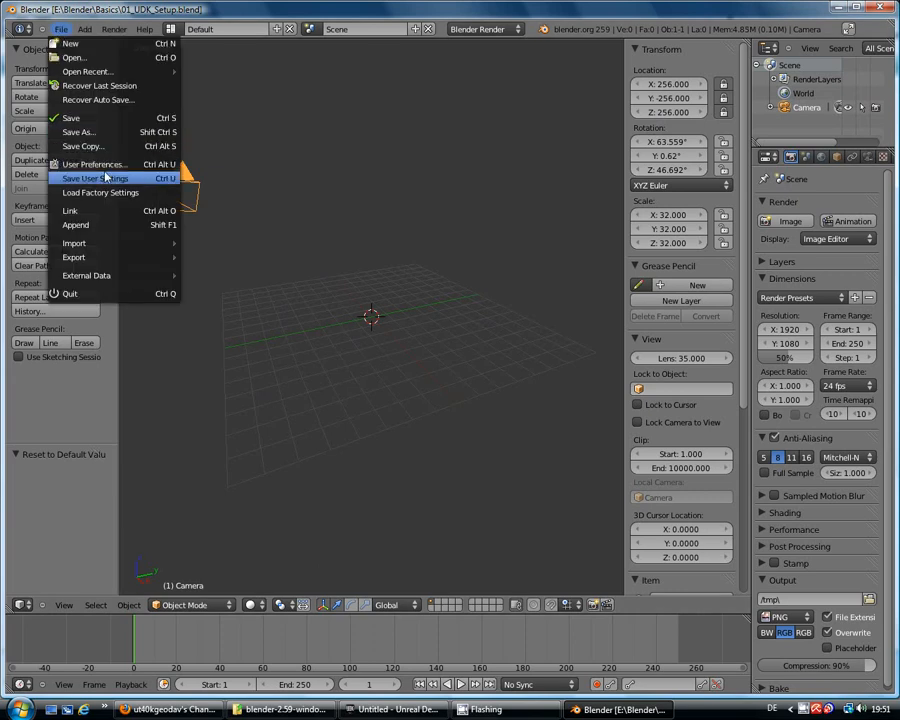
left_click(95, 164)
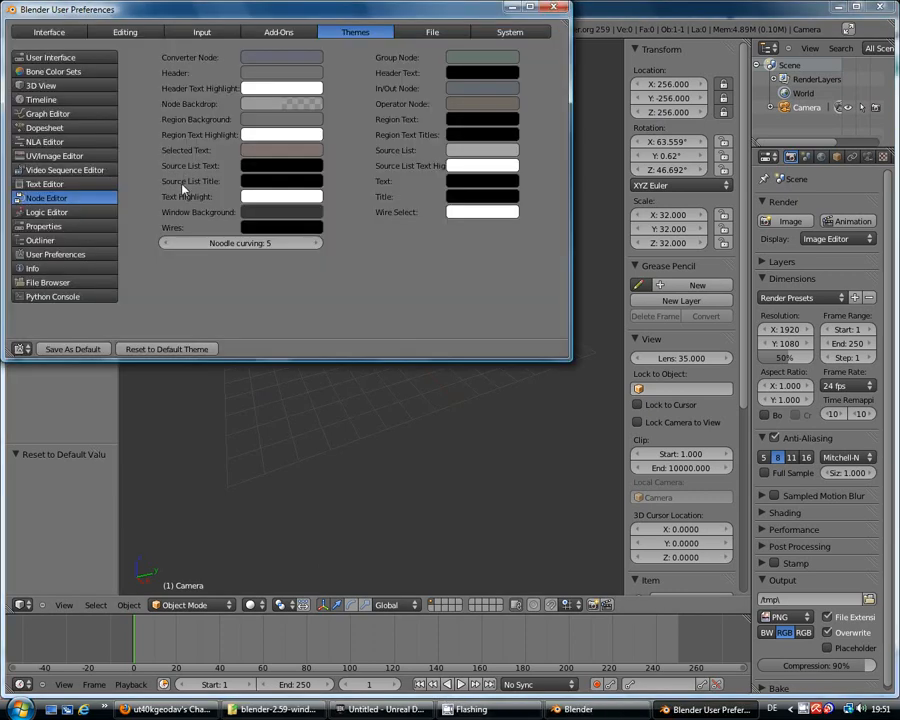
mouse_move(81, 323)
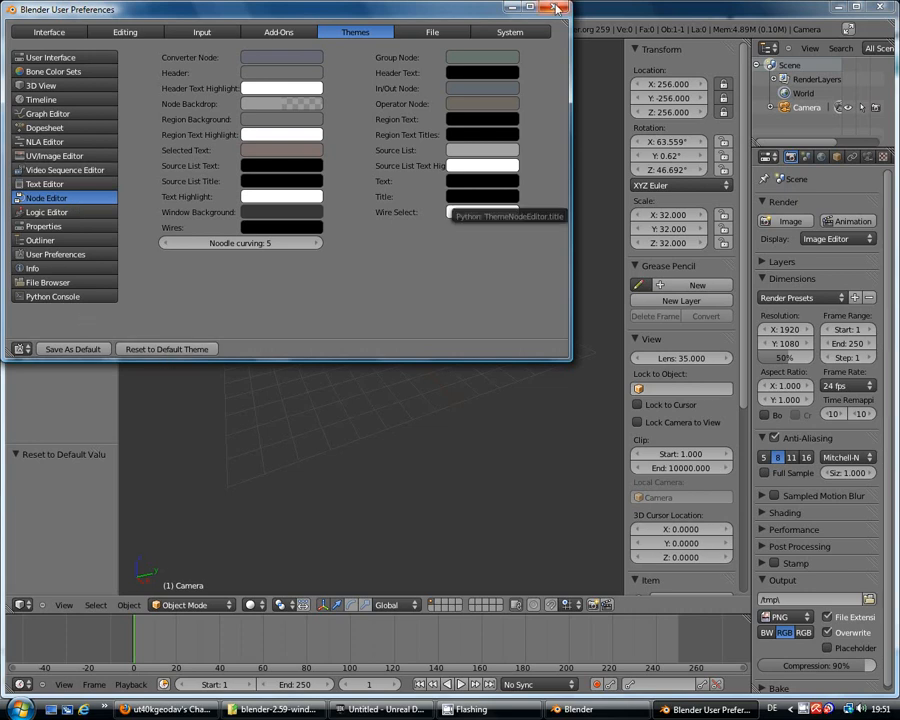
left_click(556, 9)
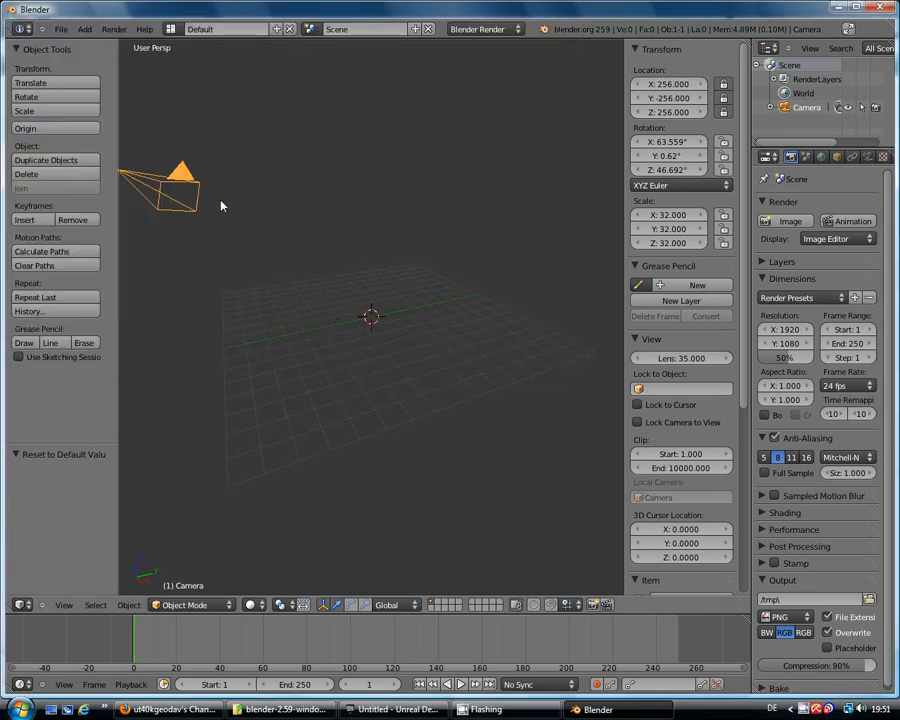
mouse_move(283, 709)
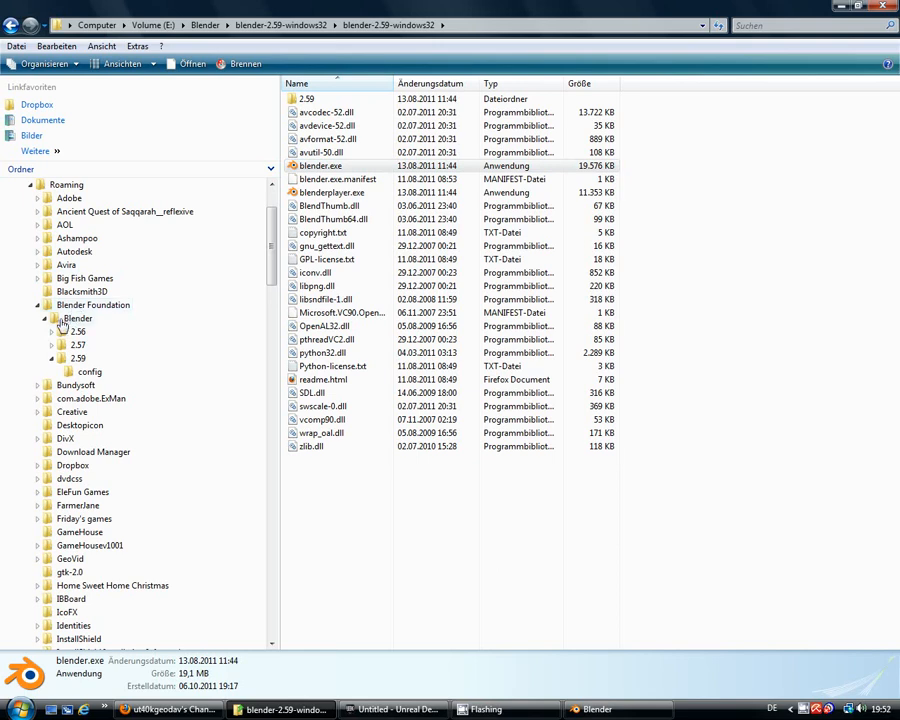
mouse_move(78, 362)
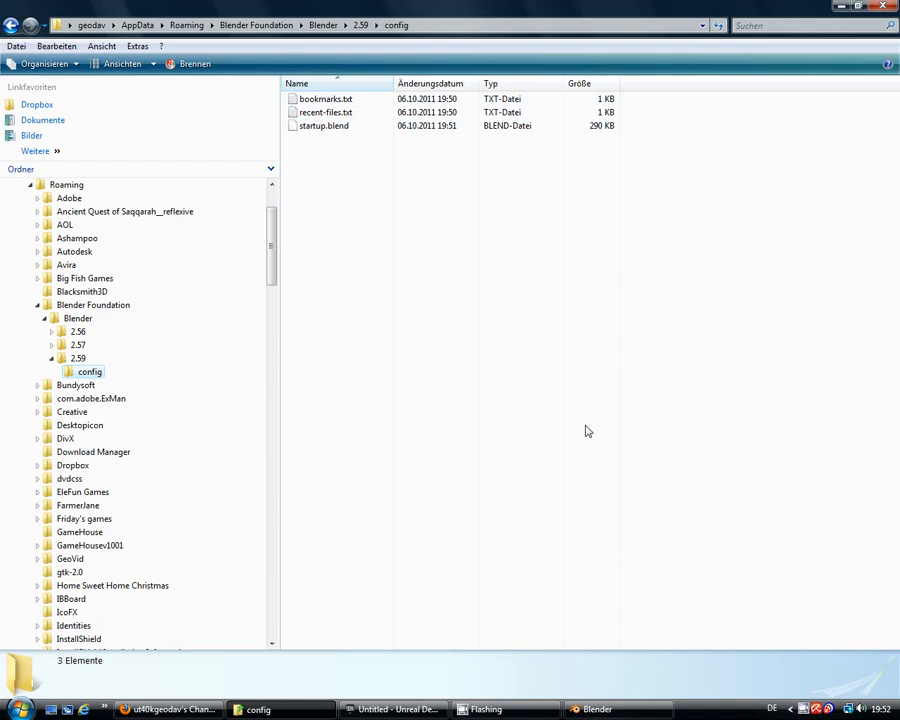
mouse_move(516, 164)
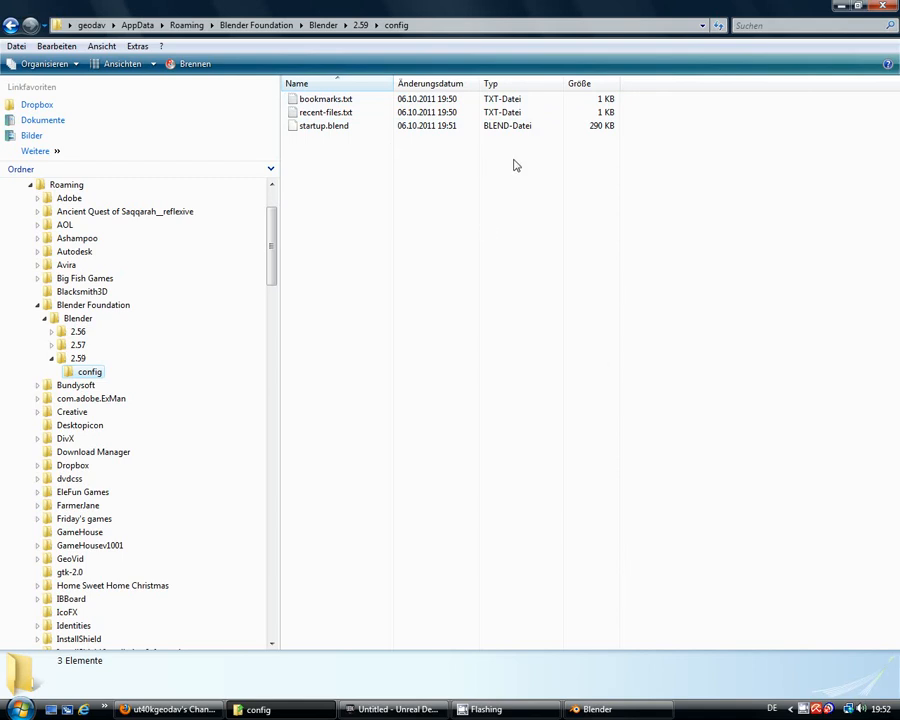
mouse_move(379, 228)
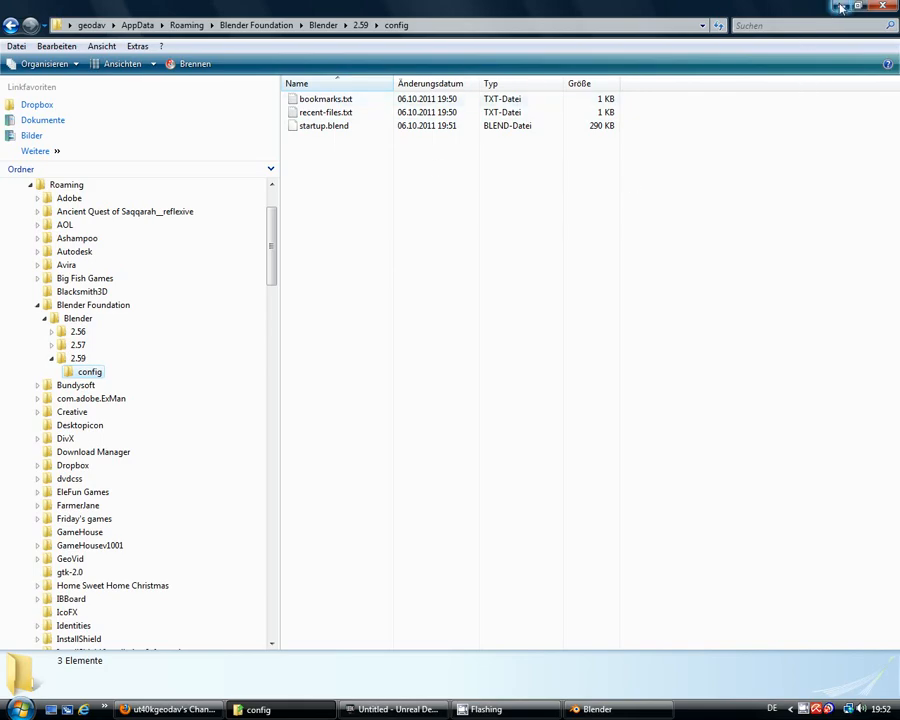
Return from Explorer to Blender and browse the Add > Mesh menu
left_click(596, 709)
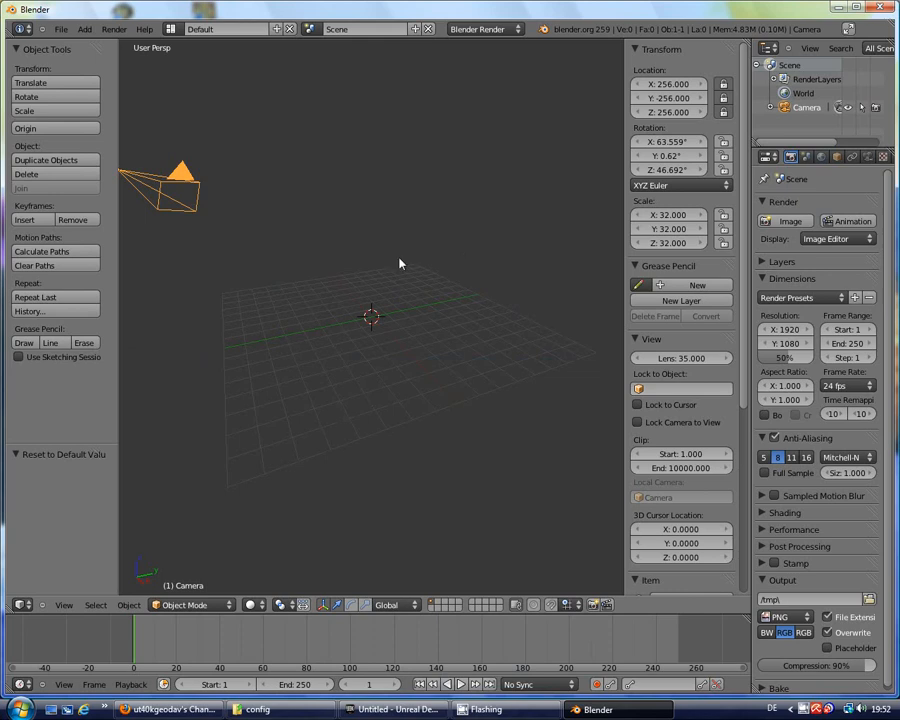
mouse_move(78, 48)
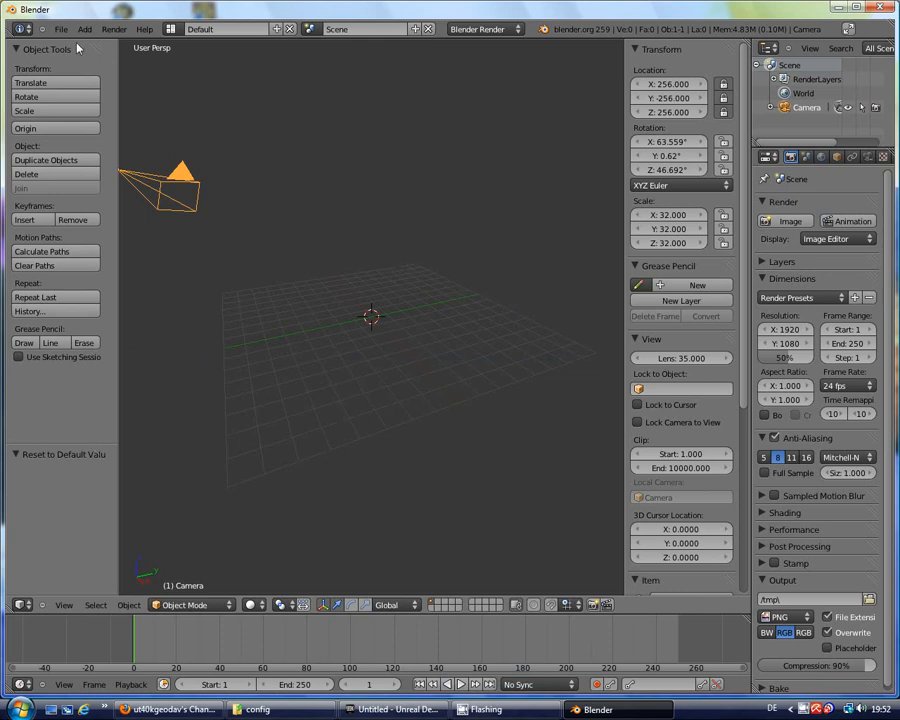
left_click(84, 28)
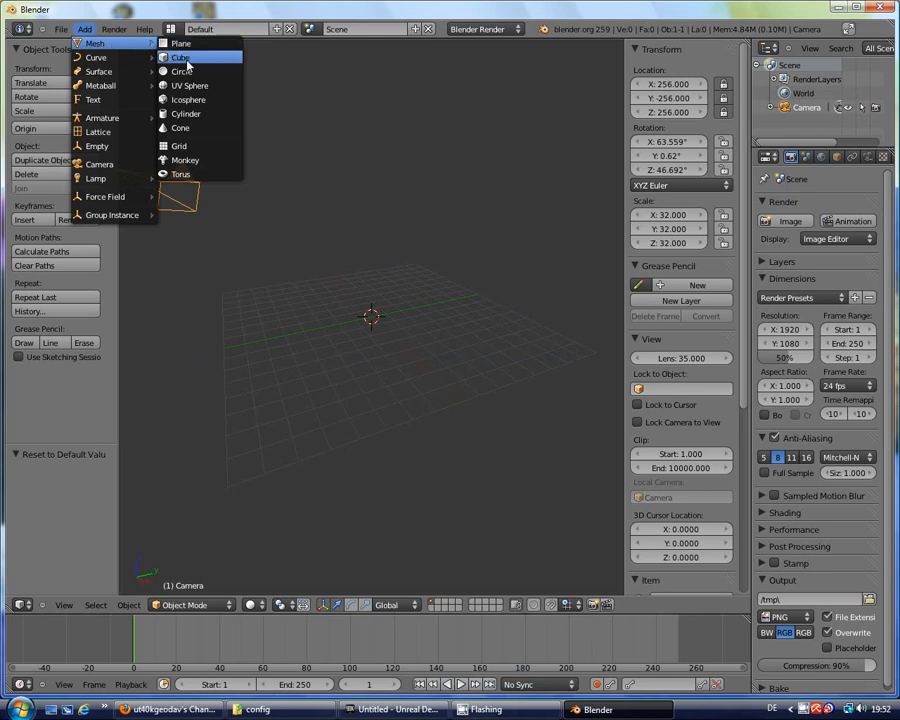
left_click(182, 57)
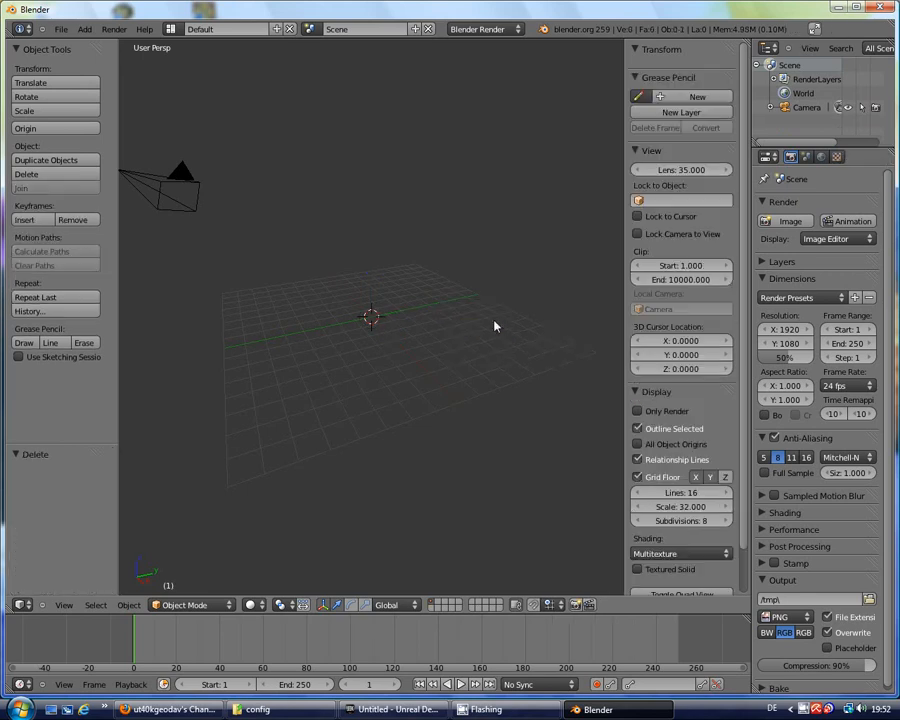
mouse_move(388, 312)
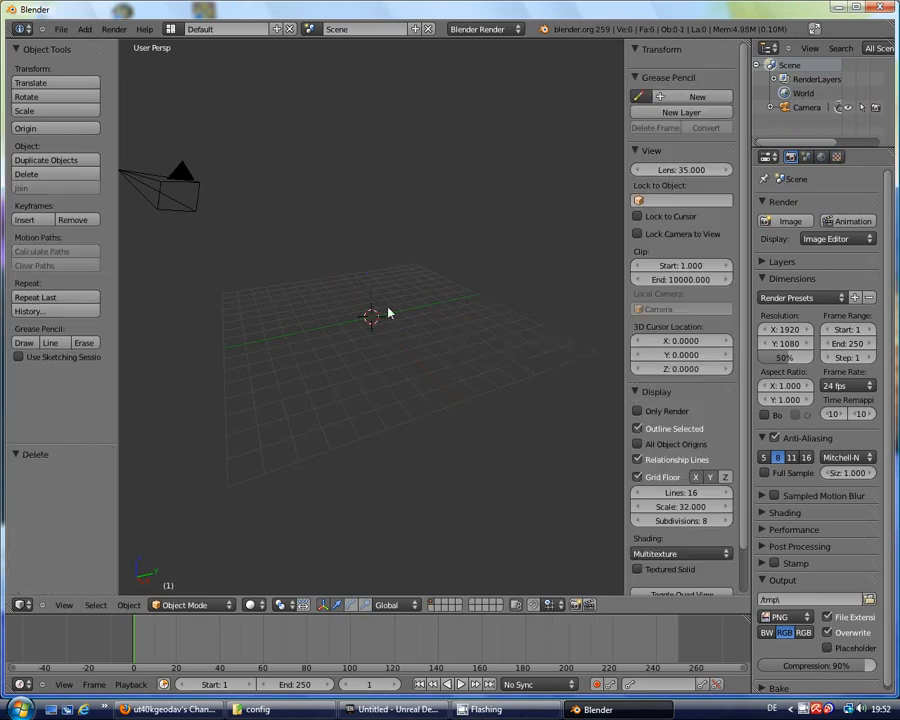
mouse_move(369, 291)
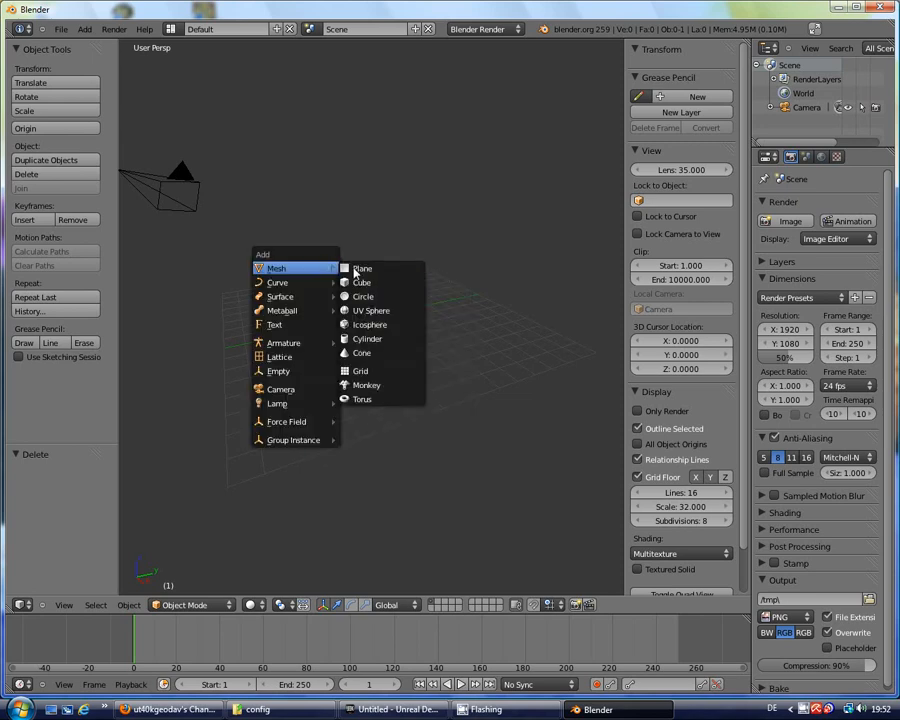
Add a Mesh > Cube, 64 units per side, at the grid origin
left_click(361, 282)
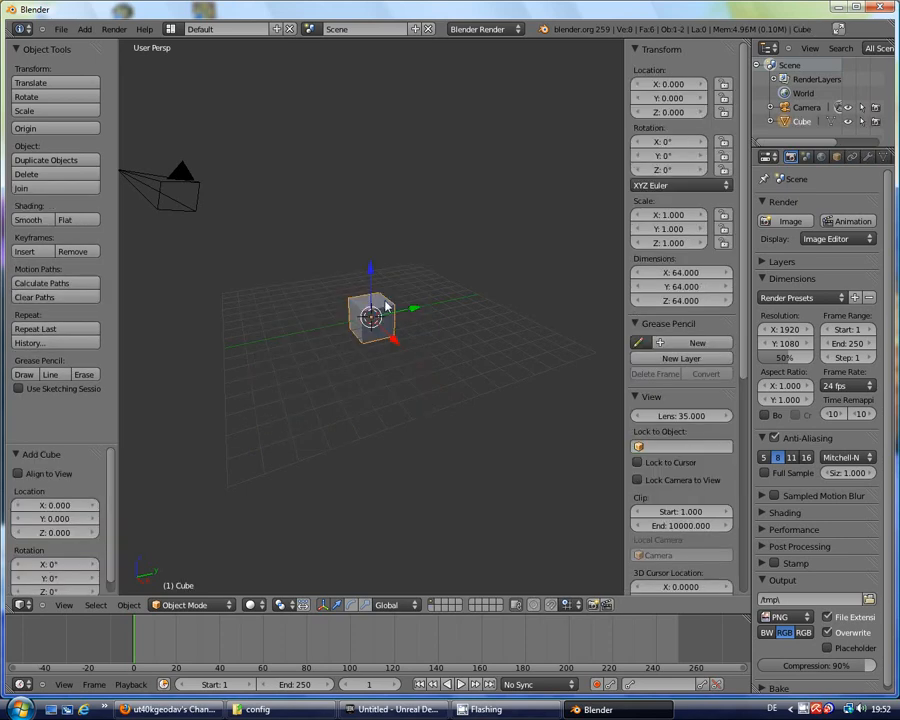